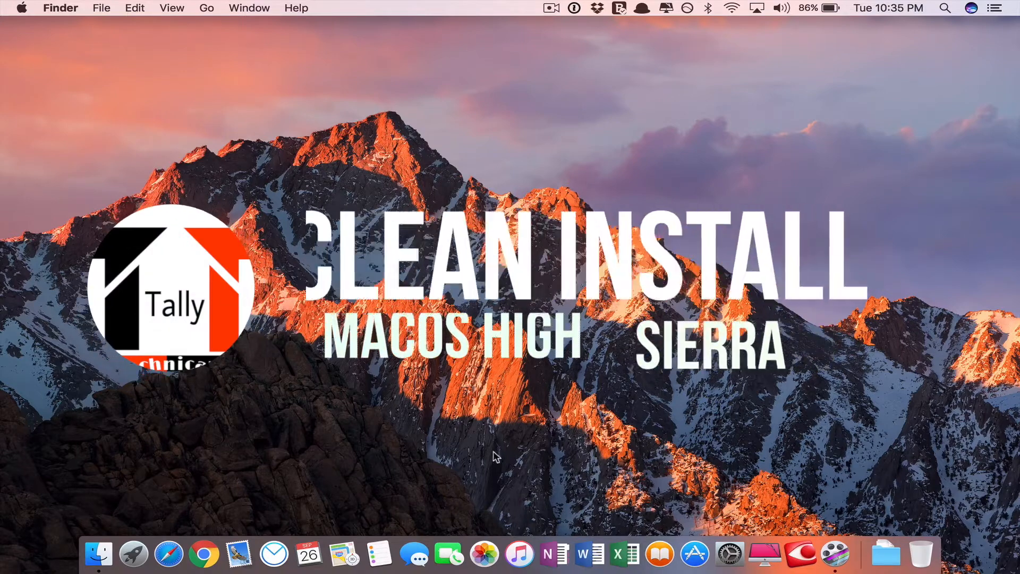
{"action": "mouse_move", "coordinate": [134, 554]}
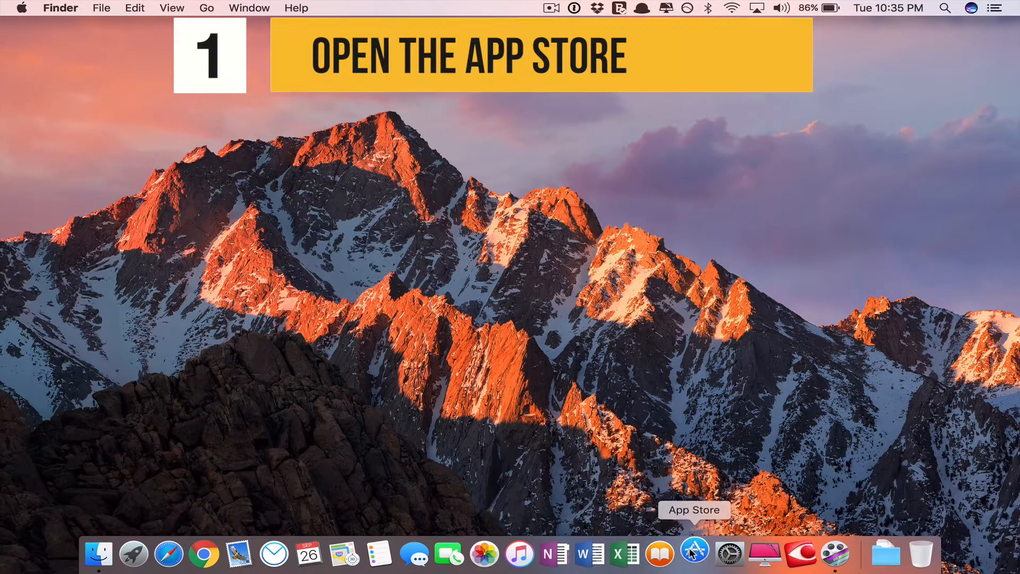
- Bring up the App Store from the Dock to reach the macOS High Sierra listing
{"action": "left_click", "coordinate": [694, 555]}
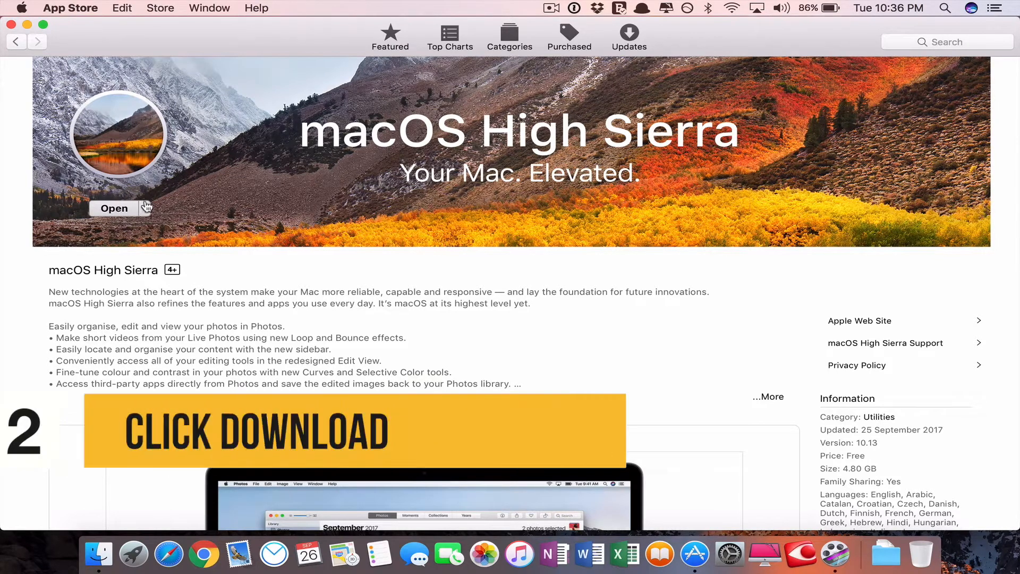
{"action": "mouse_move", "coordinate": [266, 216]}
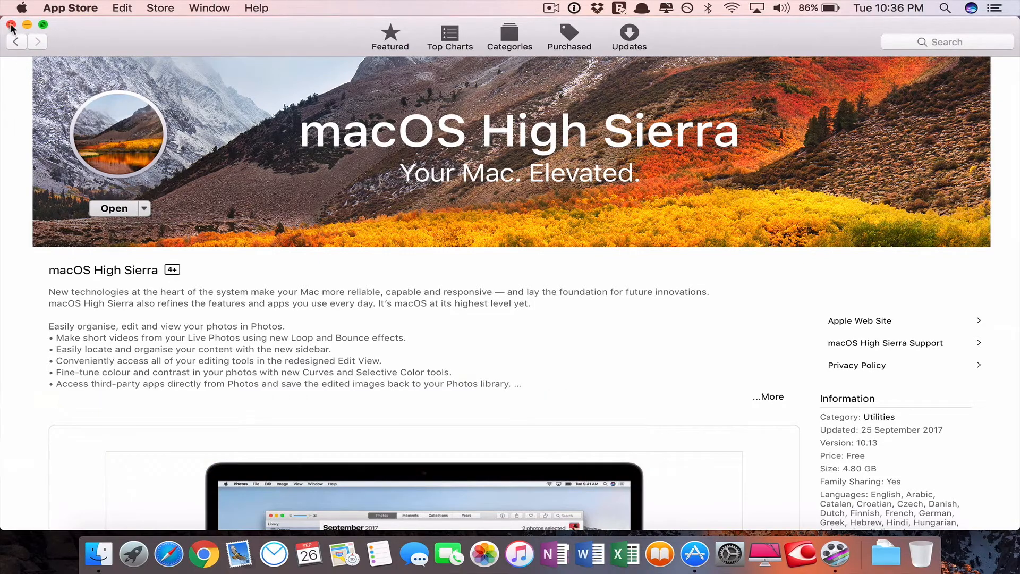
- Launch Install macOS High Sierra.app from Finder's Applications folder after closing the App Store
{"action": "left_click", "coordinate": [10, 25]}
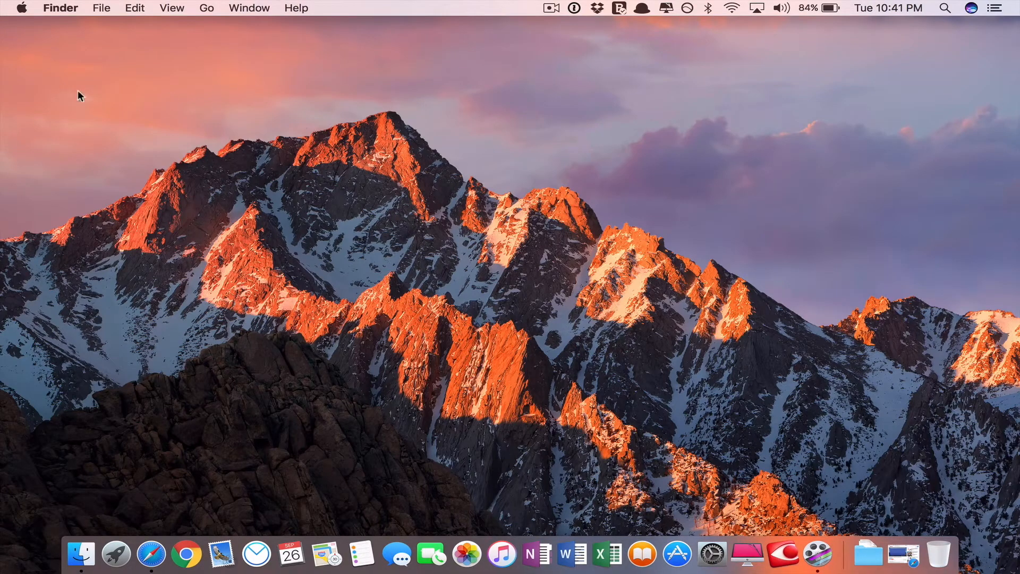
{"action": "mouse_move", "coordinate": [81, 554]}
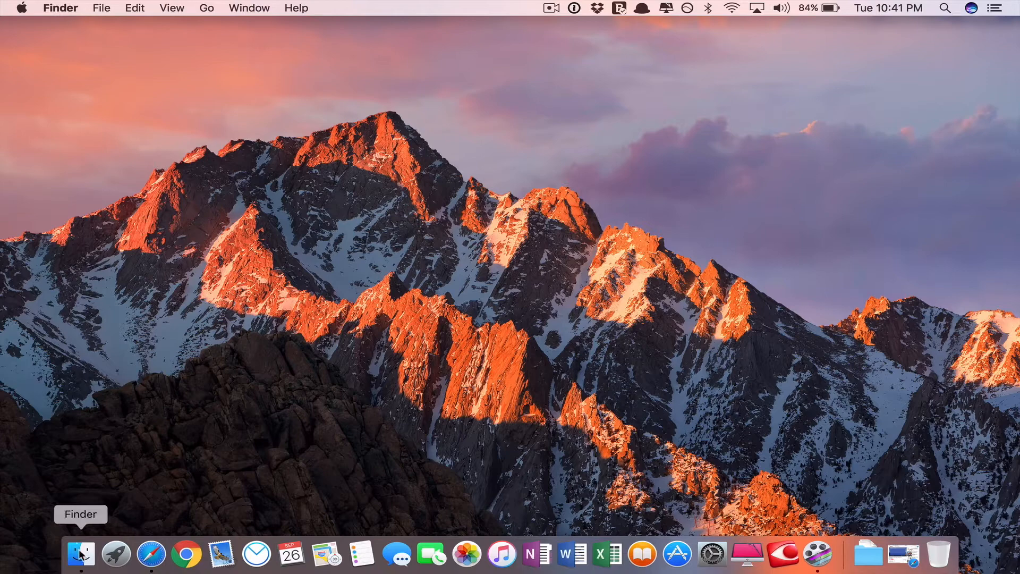
{"action": "left_click", "coordinate": [81, 554]}
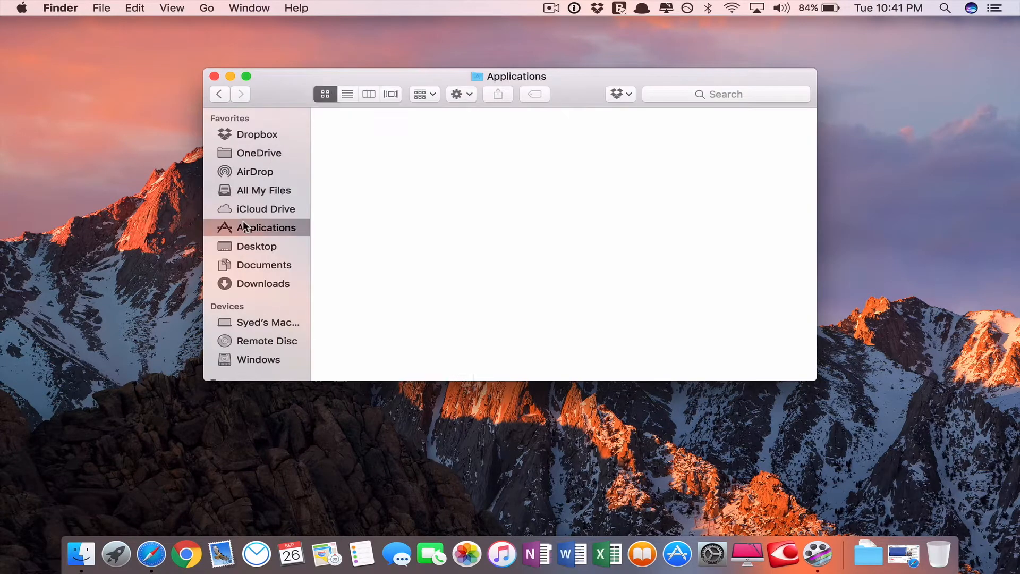
{"action": "left_click", "coordinate": [266, 228]}
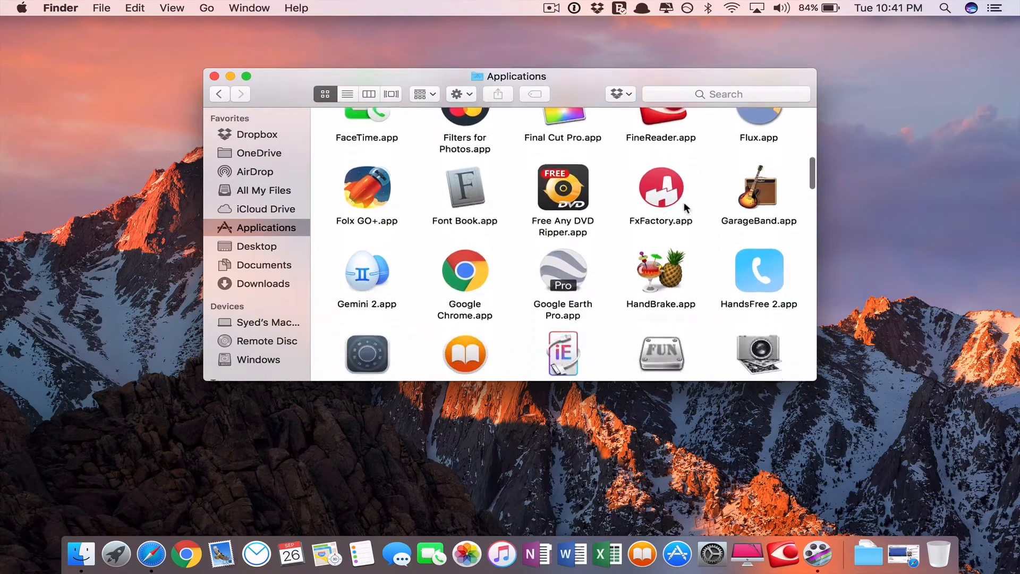
{"action": "scroll", "scroll_direction": "down", "scroll_amount": 3}
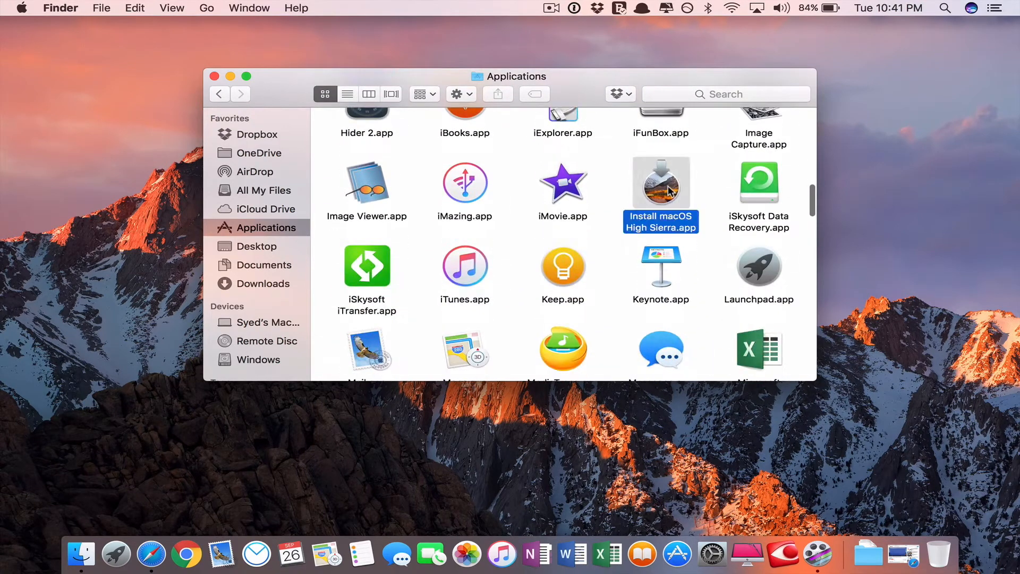
{"action": "double_click", "coordinate": [660, 182]}
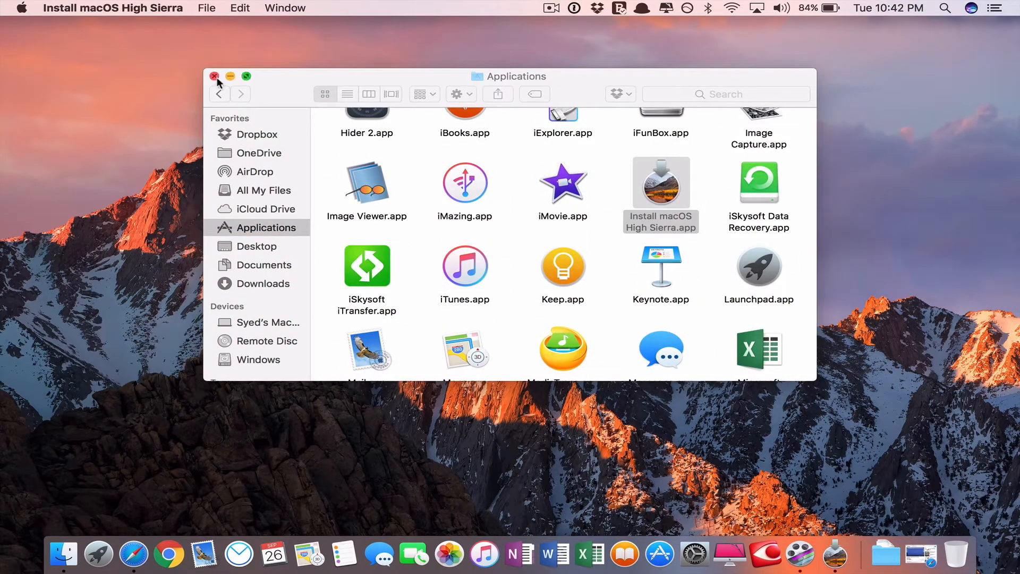
{"action": "left_click", "coordinate": [214, 77]}
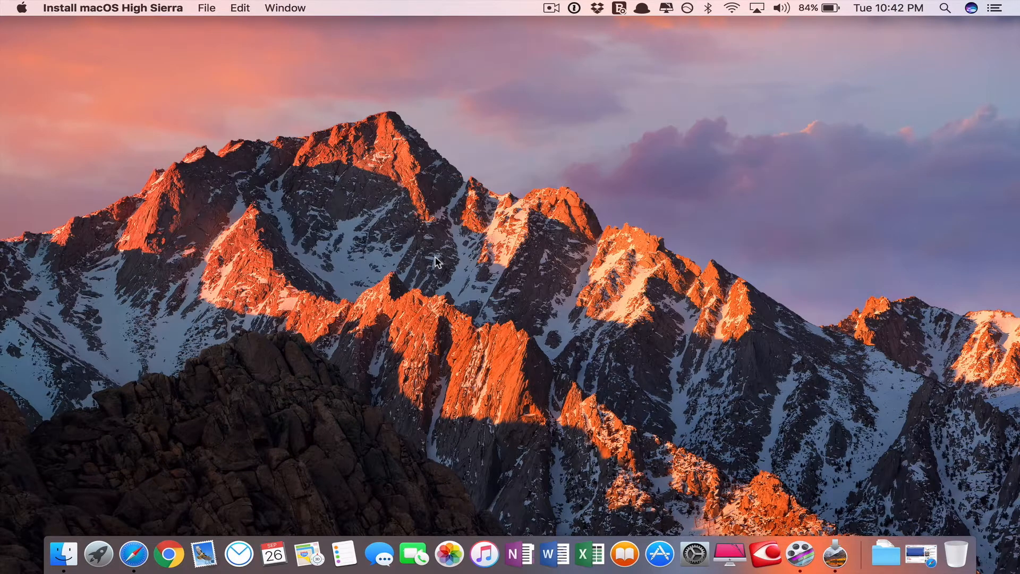
- Quit Install macOS from the installer's app menu at the welcome screen
{"action": "left_click", "coordinate": [834, 555]}
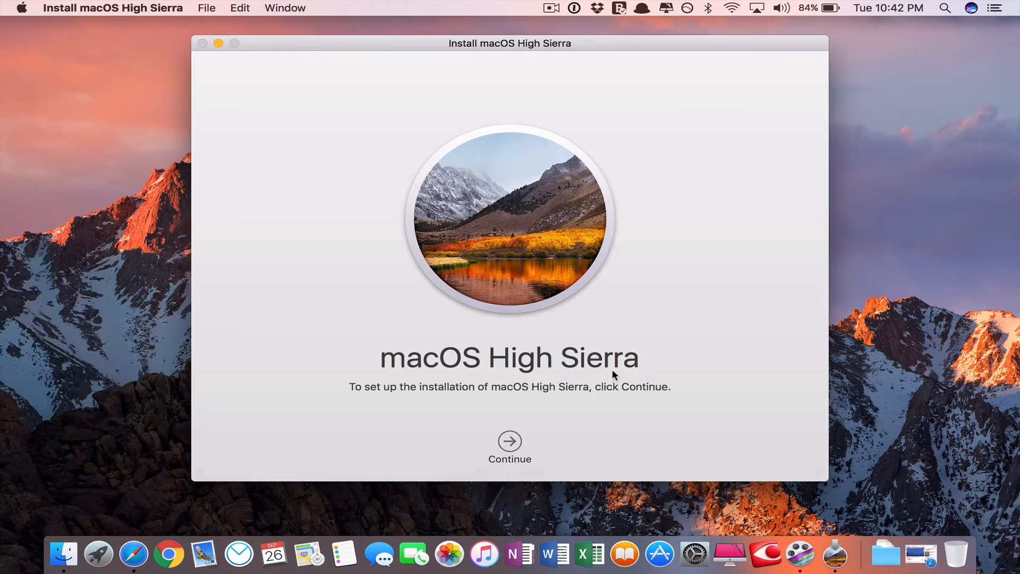
{"action": "mouse_move", "coordinate": [584, 445]}
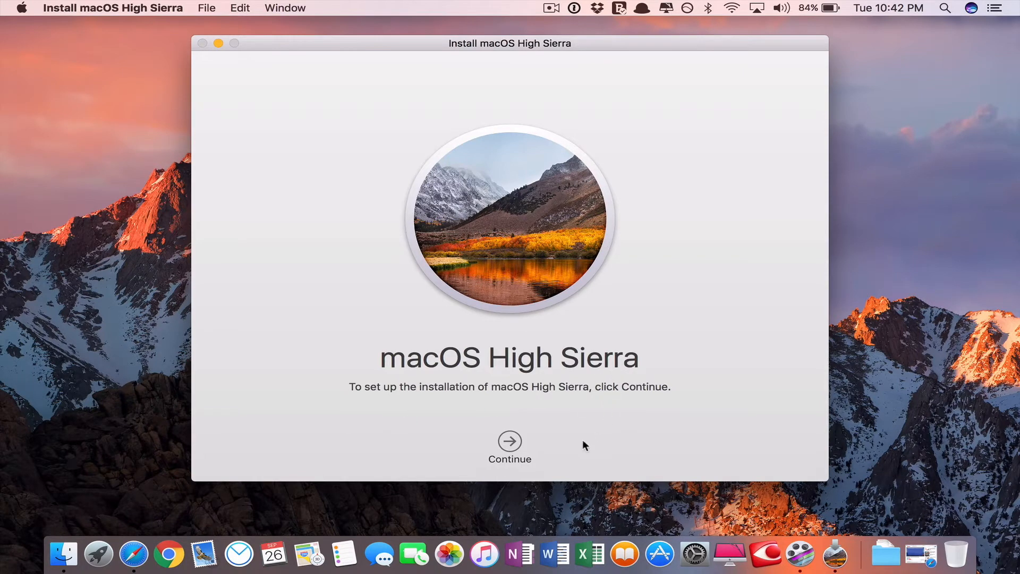
{"action": "mouse_move", "coordinate": [64, 19]}
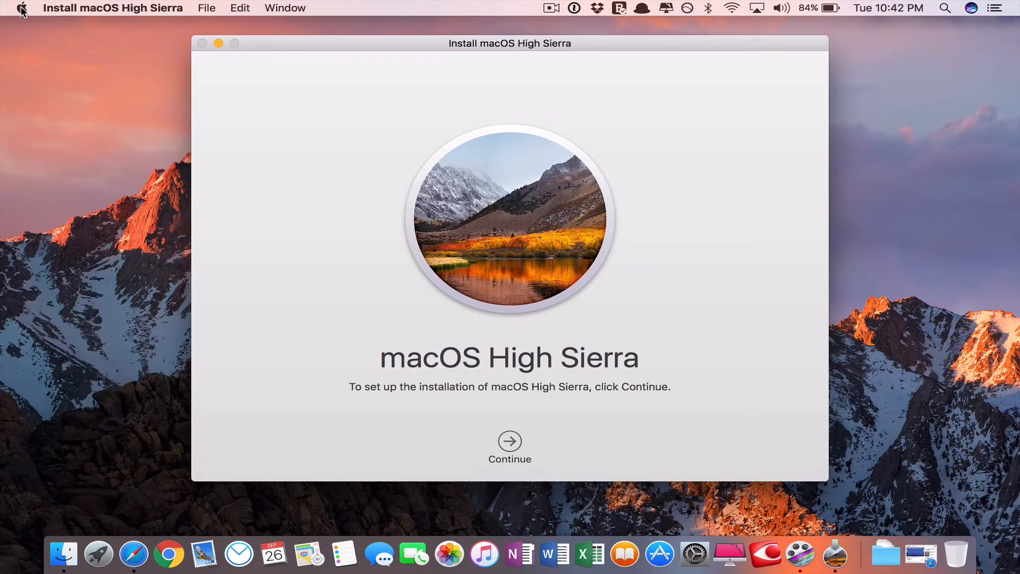
{"action": "left_click", "coordinate": [112, 7]}
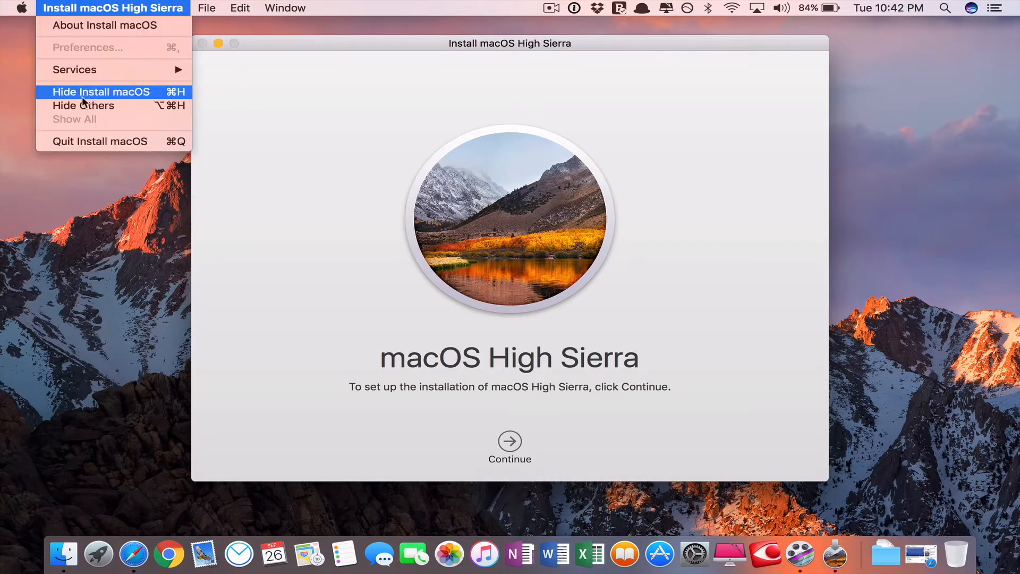
{"action": "left_click", "coordinate": [101, 92]}
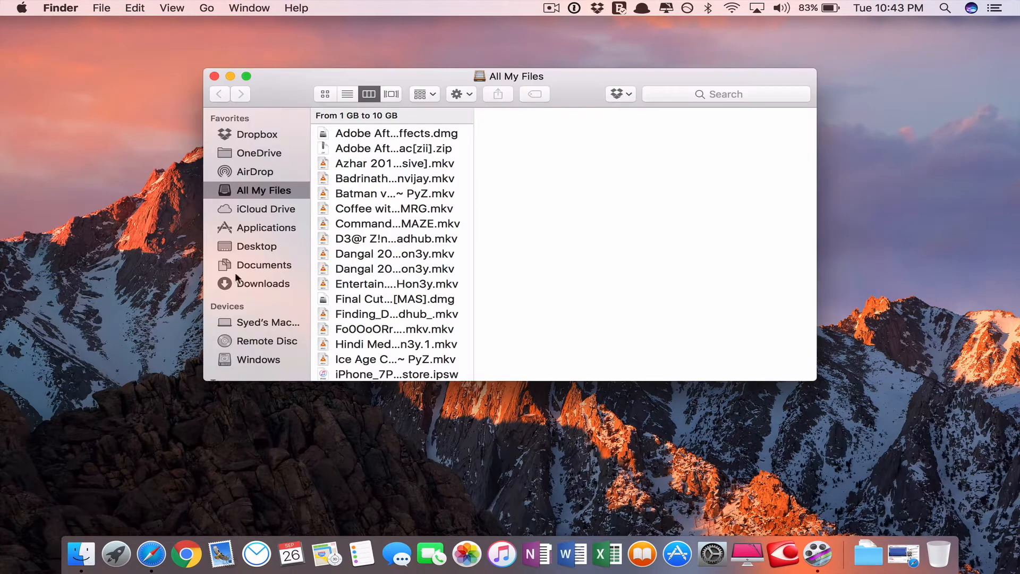
- Navigate Finder into Applications > Utilities to locate Terminal.app
{"action": "left_click", "coordinate": [266, 228]}
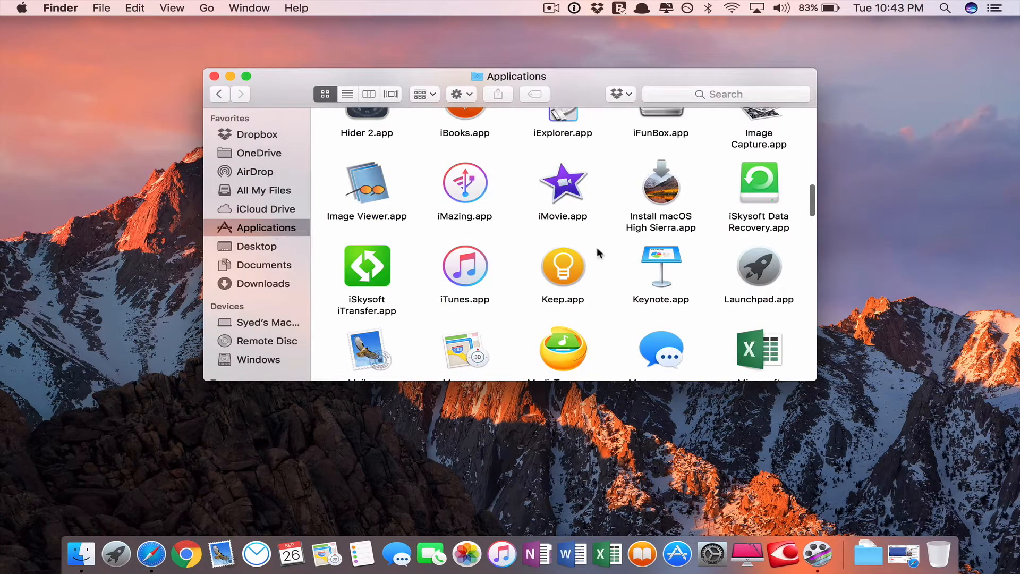
{"action": "scroll", "scroll_direction": "down", "scroll_amount": 3}
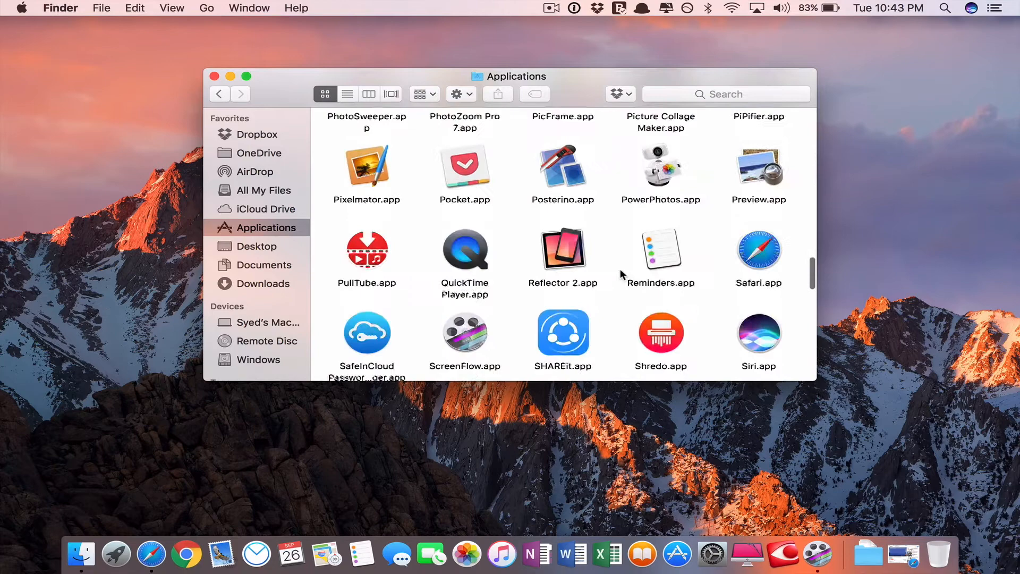
{"action": "scroll", "scroll_direction": "down", "scroll_amount": 3}
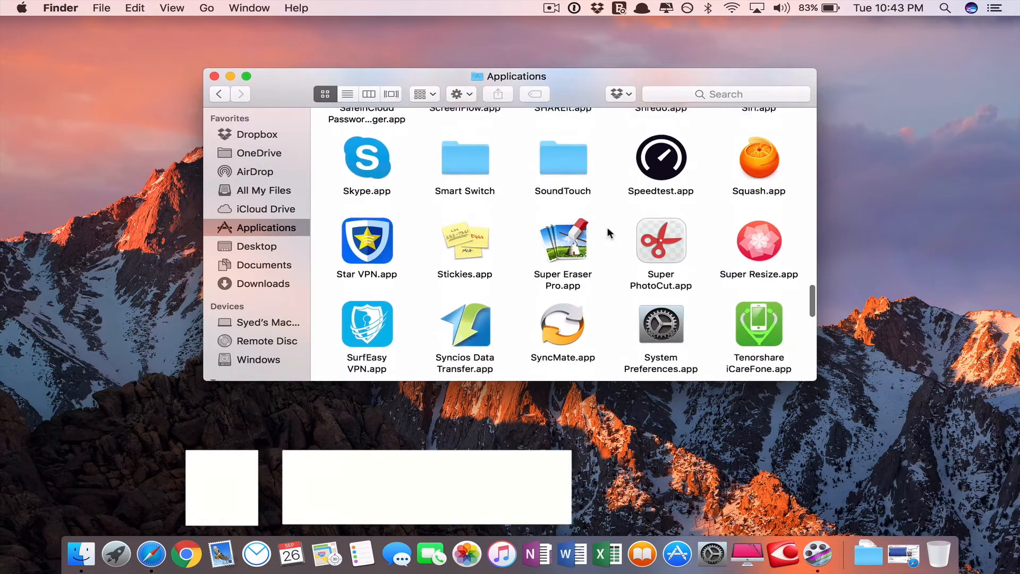
{"action": "scroll", "scroll_direction": "down", "scroll_amount": 3}
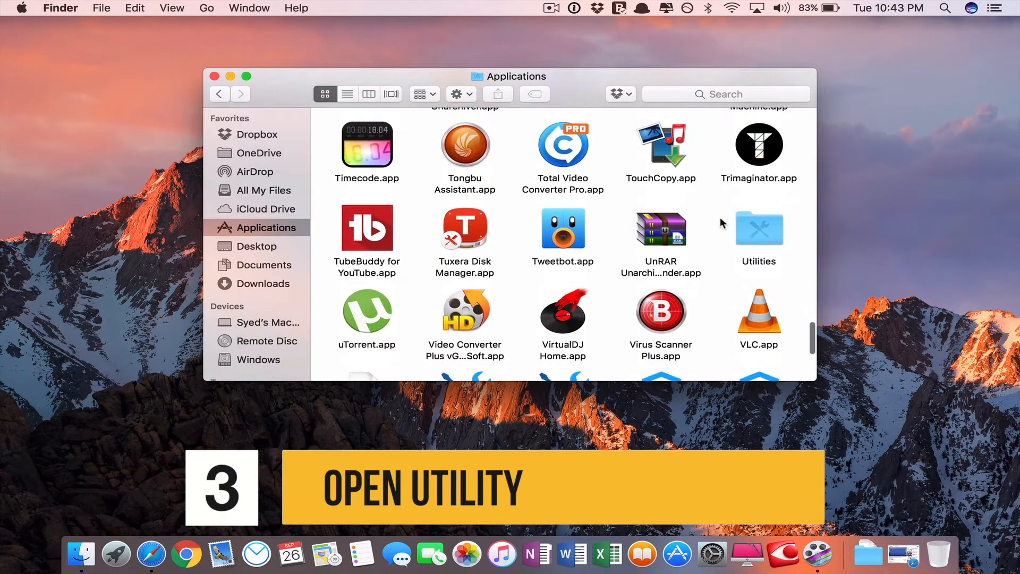
{"action": "double_click", "coordinate": [759, 228]}
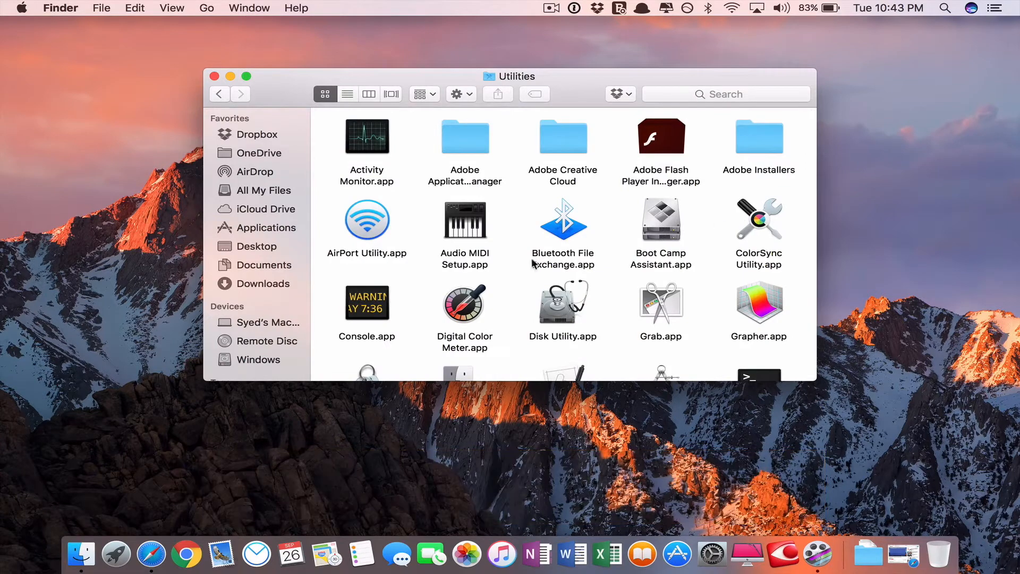
{"action": "scroll", "scroll_direction": "down", "scroll_amount": 3}
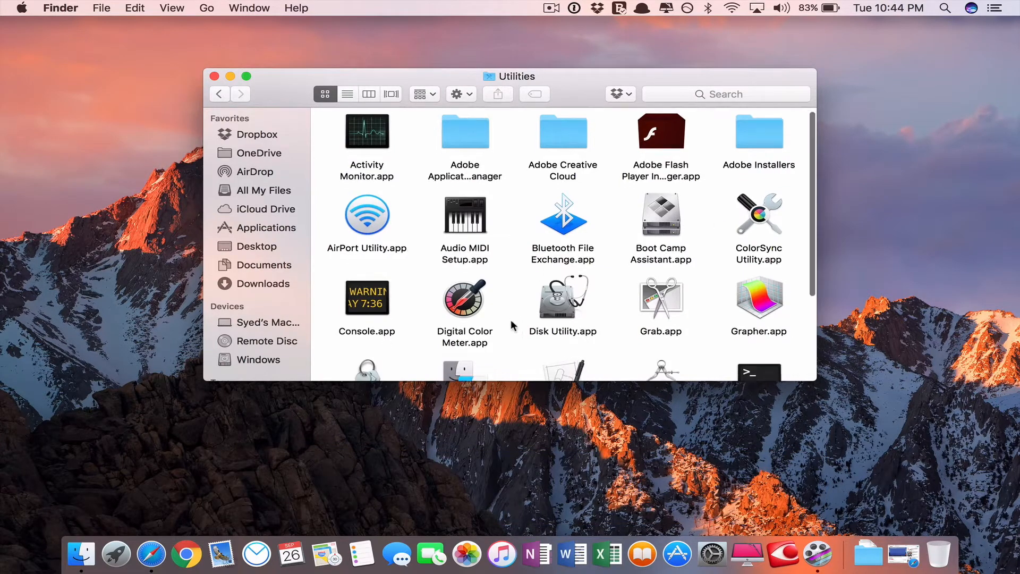
{"action": "scroll", "scroll_direction": "down", "scroll_amount": 3}
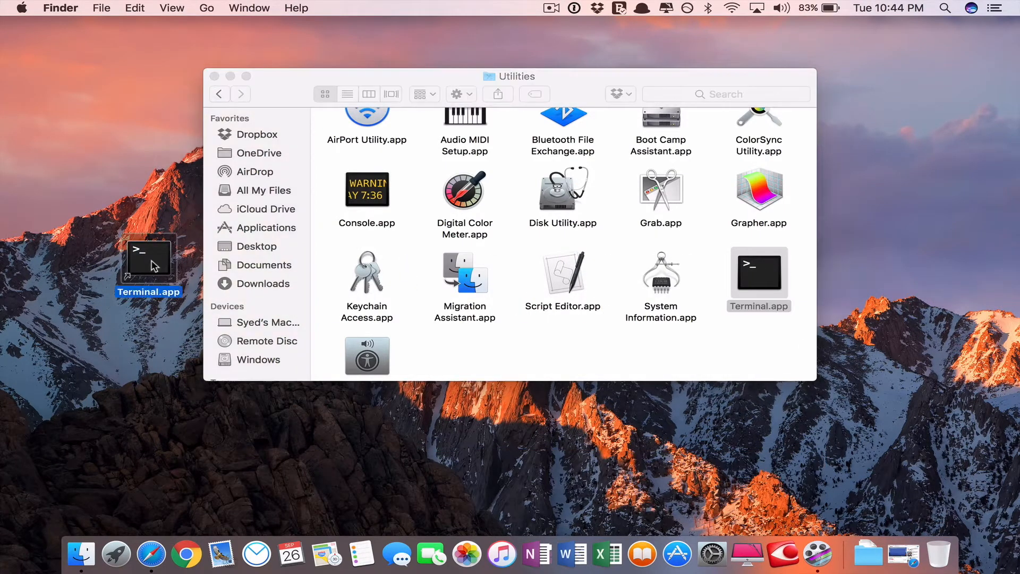
- Start a Terminal shell, position the window at upper left and widen it, then bring up Finder
{"action": "double_click", "coordinate": [759, 277]}
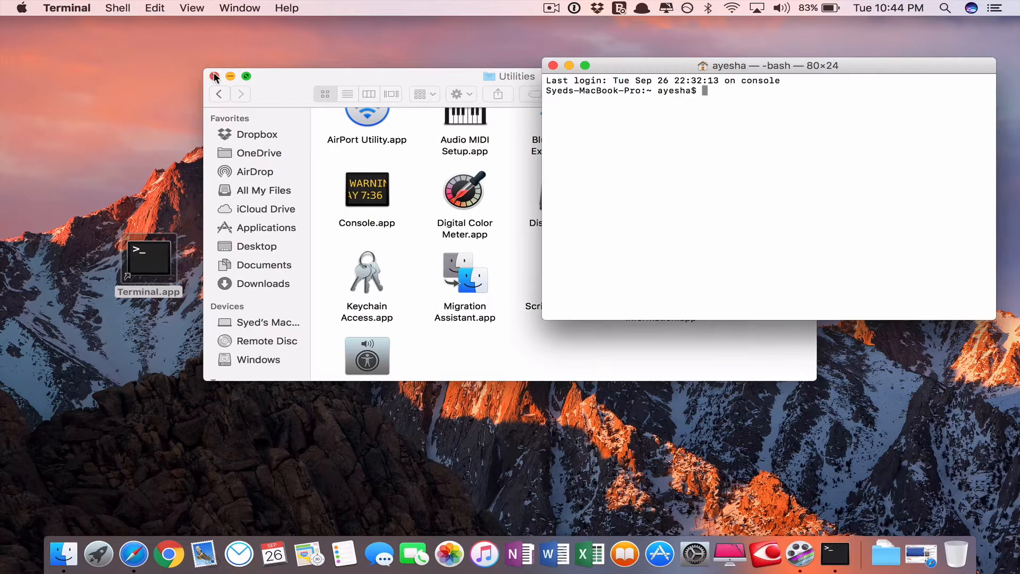
{"action": "left_click", "coordinate": [215, 76]}
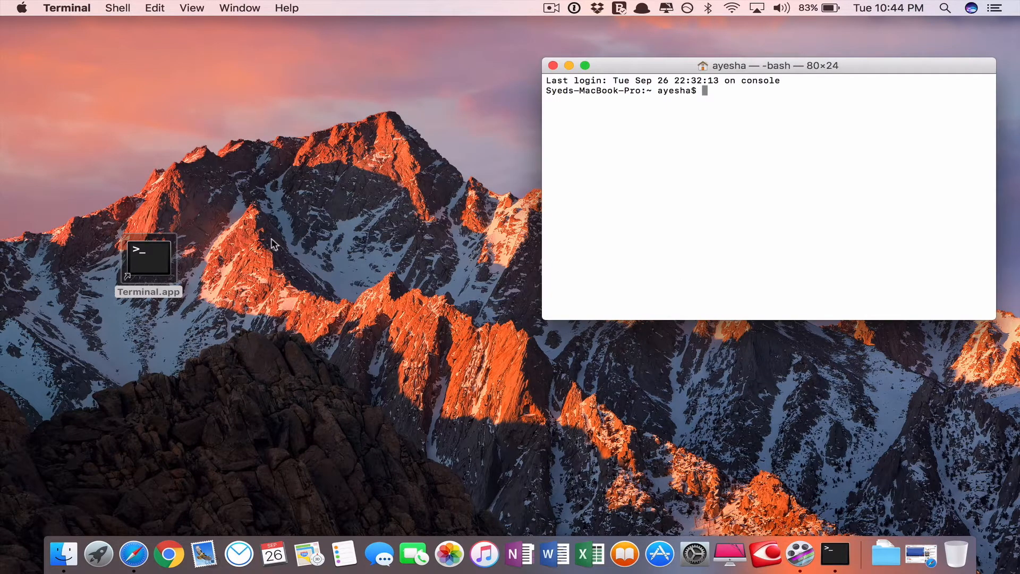
{"action": "mouse_move", "coordinate": [682, 74]}
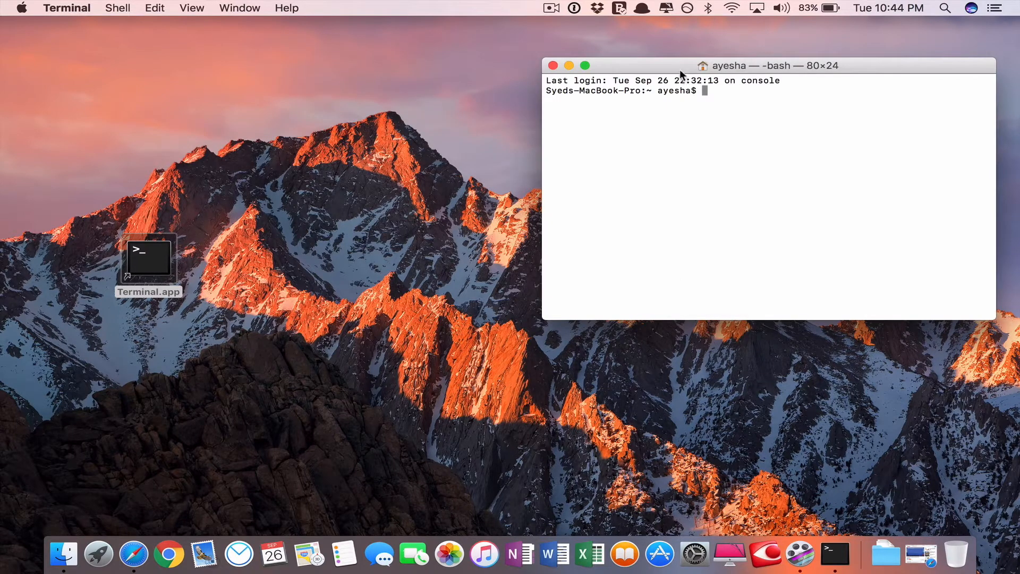
{"action": "left_click_drag", "start_coordinate": [768, 65], "coordinate": [233, 54]}
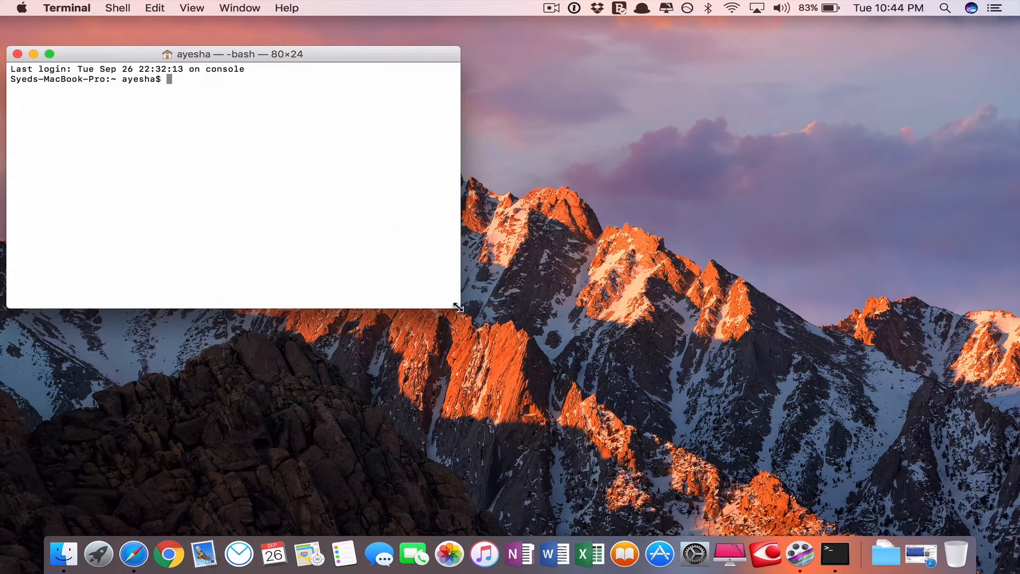
{"action": "left_click_drag", "start_coordinate": [458, 309], "coordinate": [612, 312]}
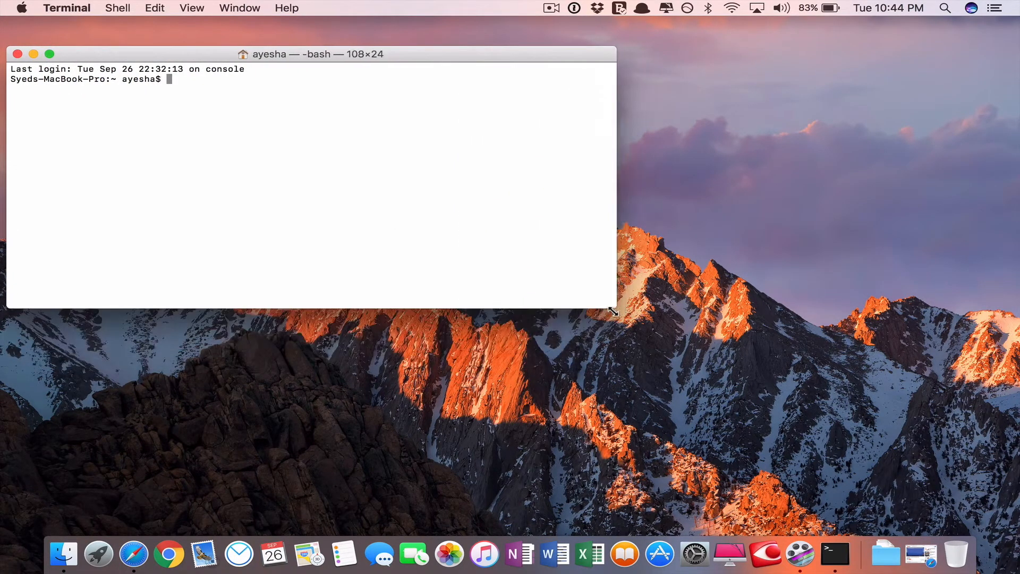
{"action": "left_click_drag", "start_coordinate": [612, 317], "coordinate": [604, 313]}
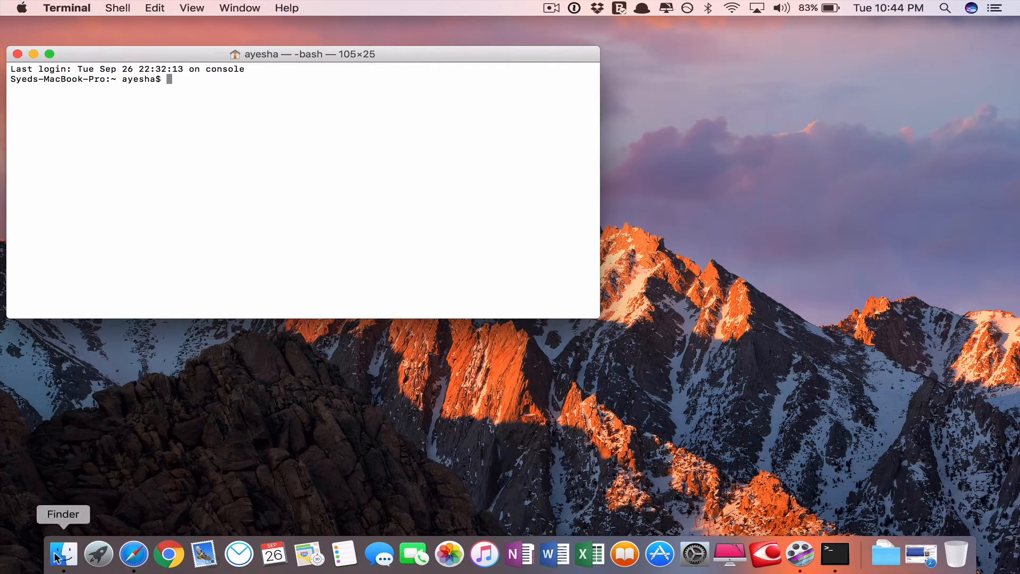
{"action": "left_click", "coordinate": [62, 555]}
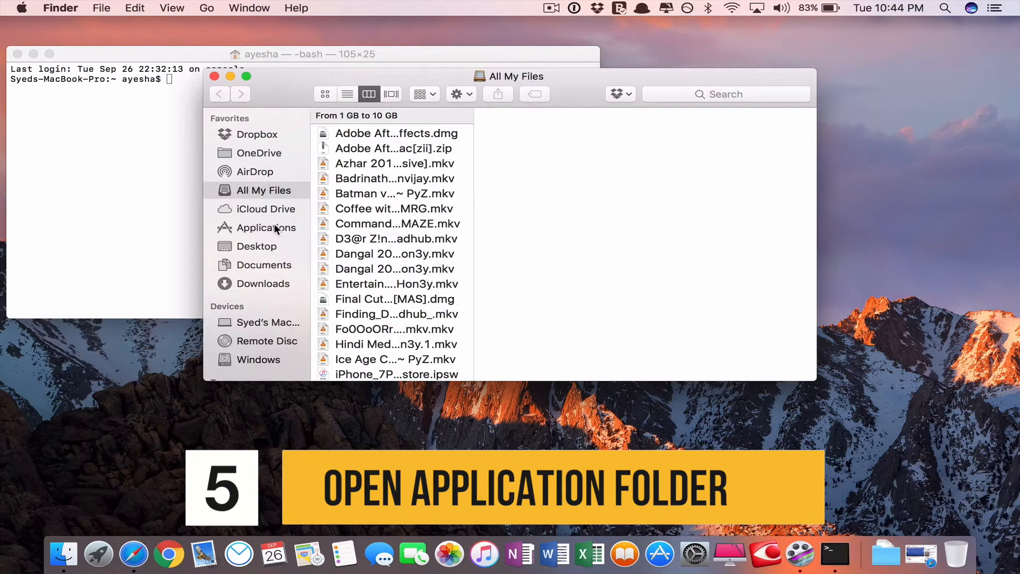
- Show Package Contents of Install macOS High Sierra.app and navigate into Contents > Resources
{"action": "left_click", "coordinate": [265, 228]}
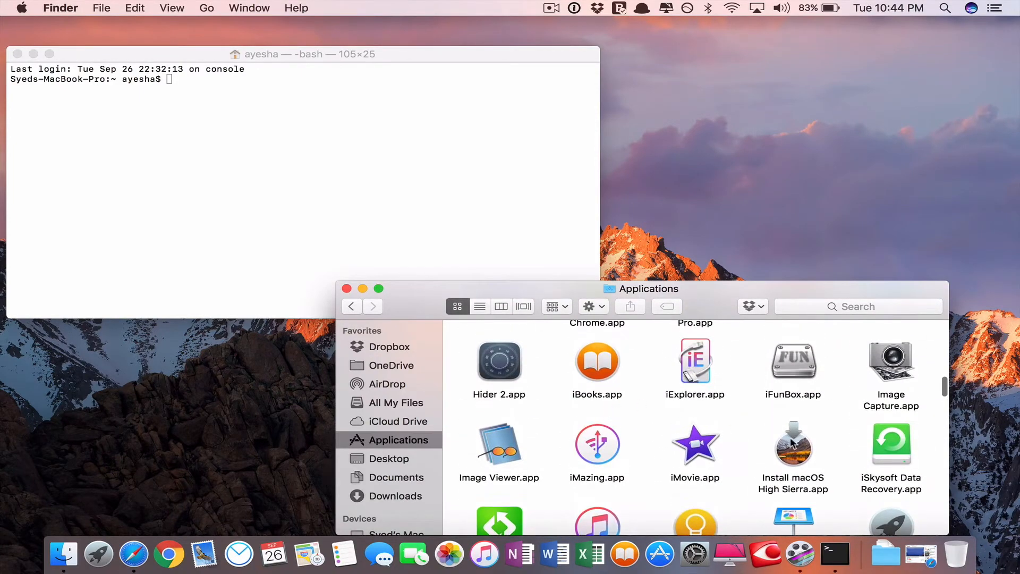
{"action": "right_click", "coordinate": [793, 449]}
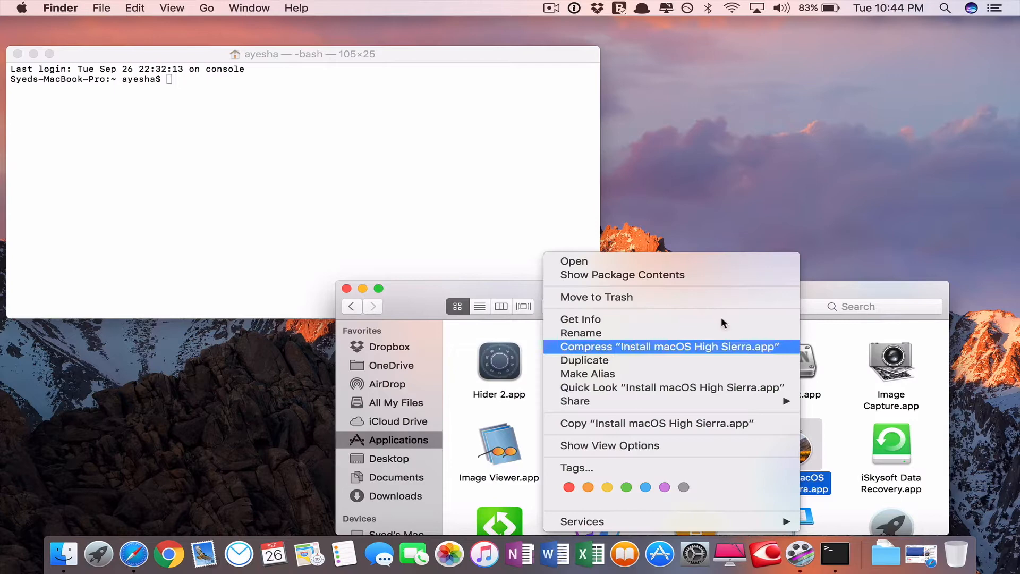
{"action": "left_click", "coordinate": [622, 274]}
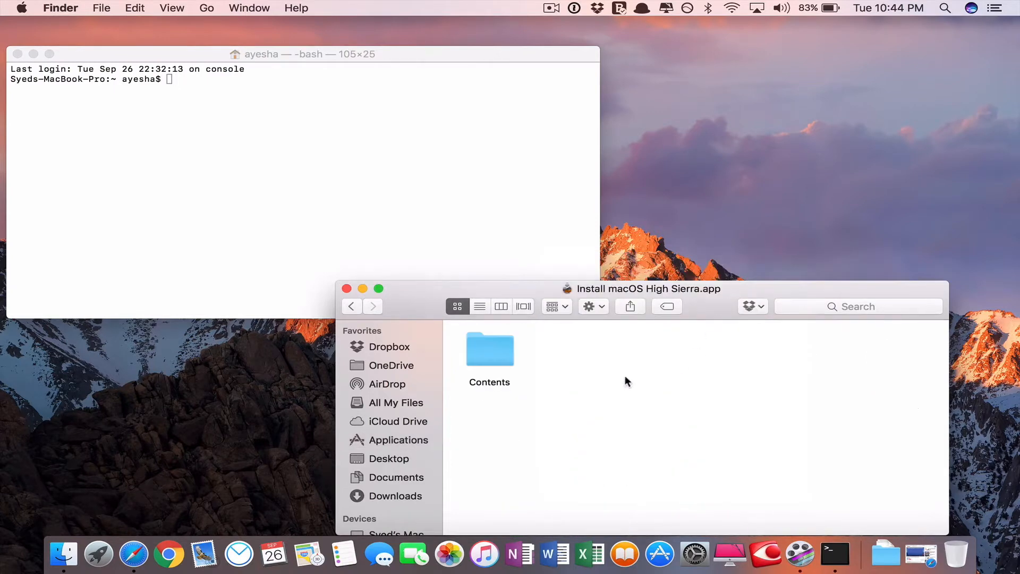
{"action": "double_click", "coordinate": [489, 350]}
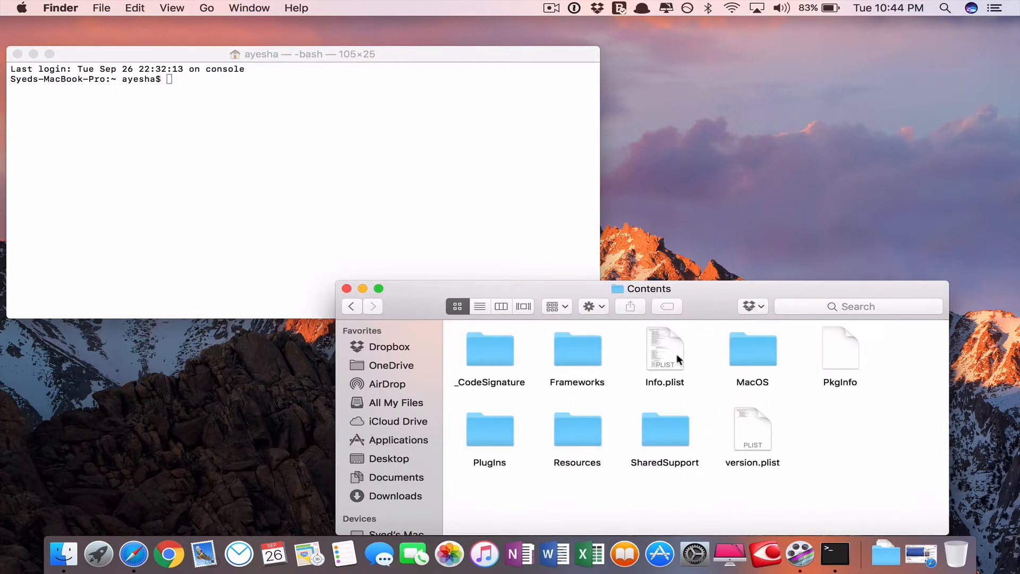
{"action": "mouse_move", "coordinate": [597, 369]}
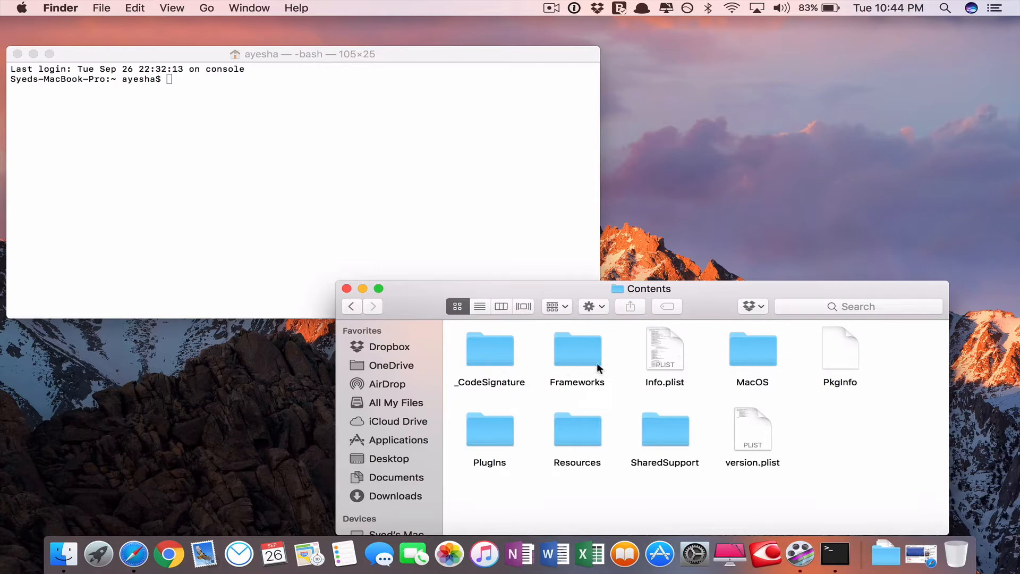
{"action": "double_click", "coordinate": [577, 430]}
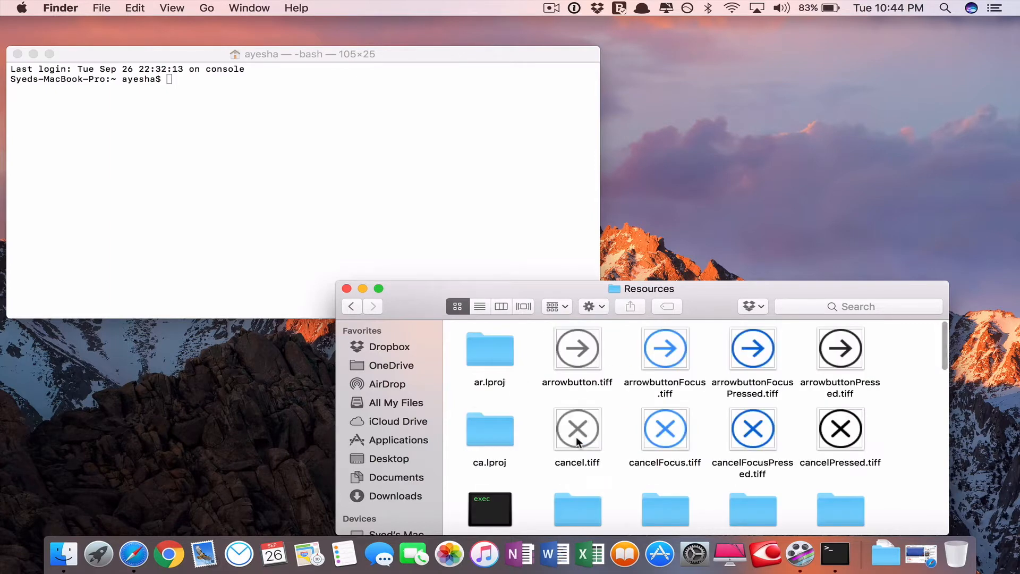
- Scroll to createinstallmedia in Resources and enter sudo at the Terminal prompt
{"action": "scroll", "scroll_direction": "down", "scroll_amount": 3}
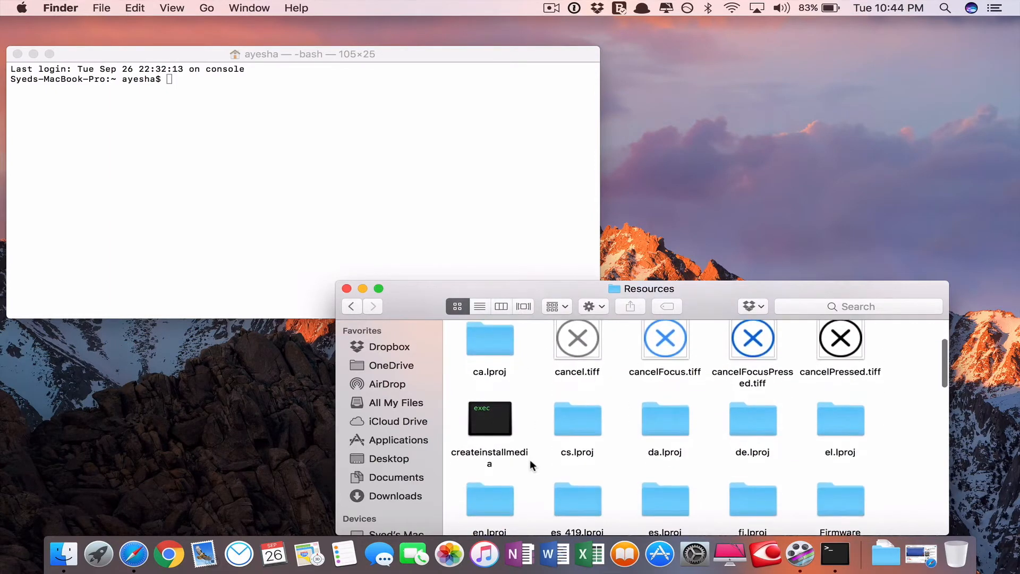
{"action": "scroll", "scroll_direction": "down", "scroll_amount": 3}
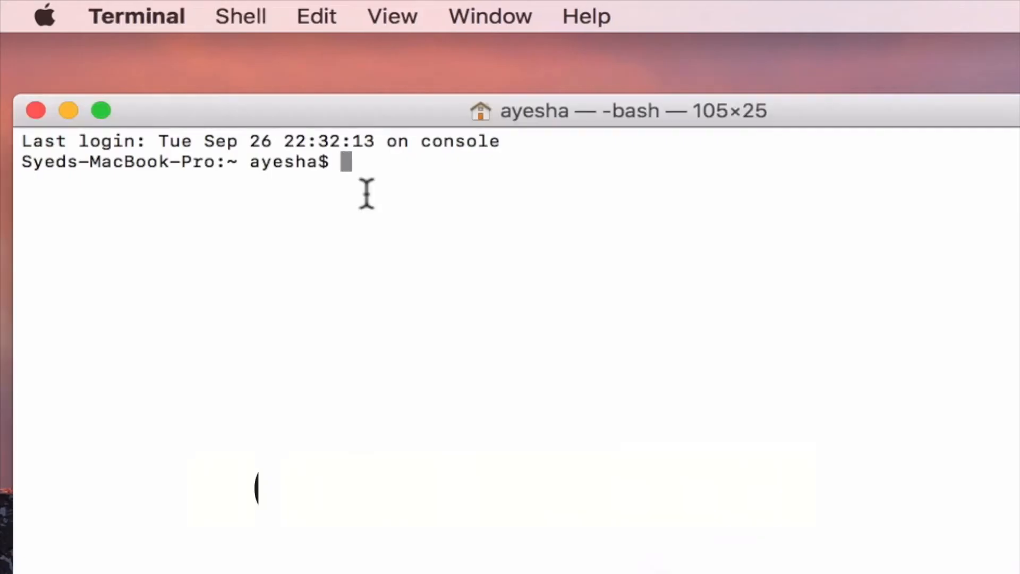
{"action": "type", "text": "su"}
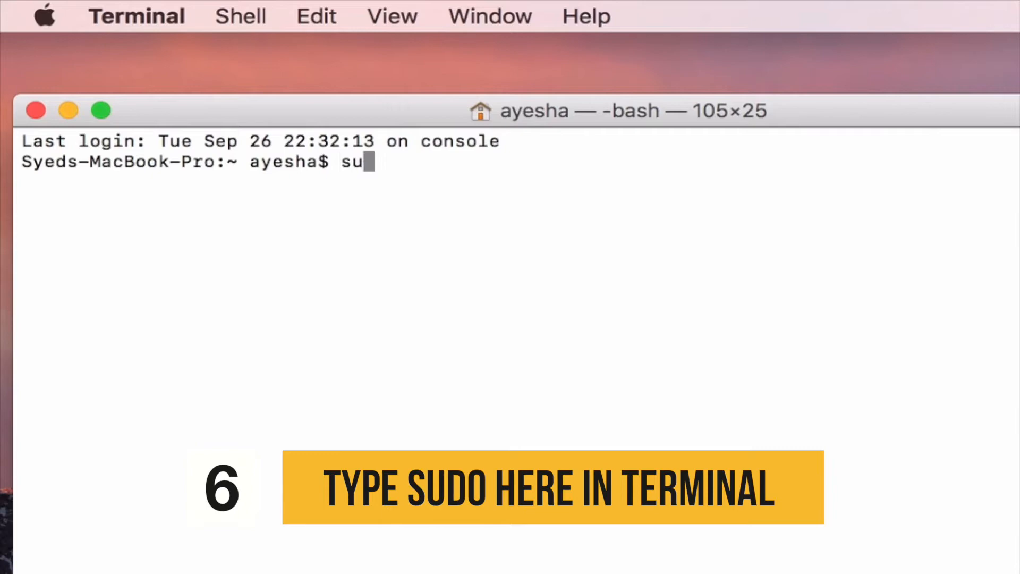
{"action": "type", "text": "do"}
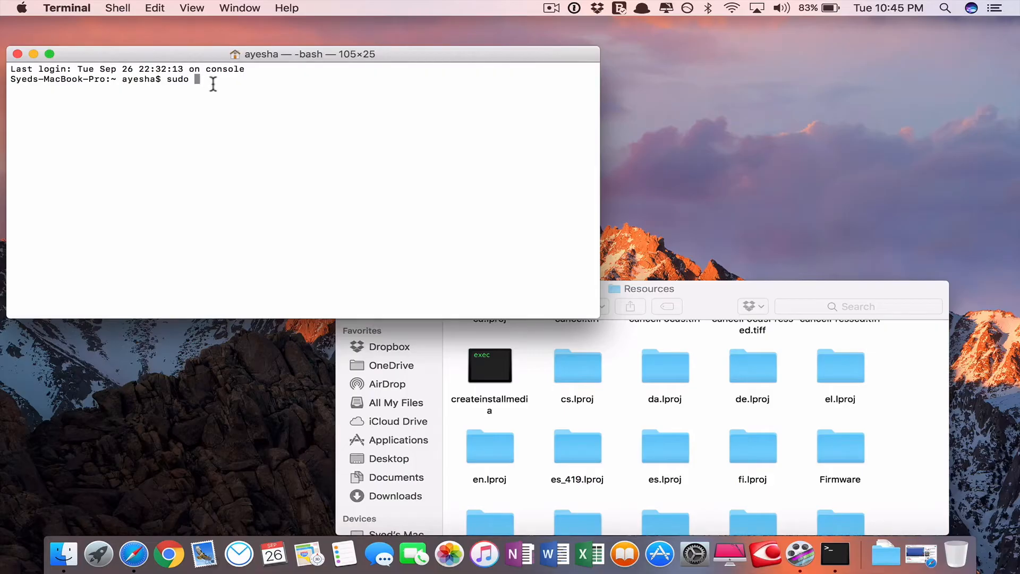
{"action": "mouse_move", "coordinate": [724, 291]}
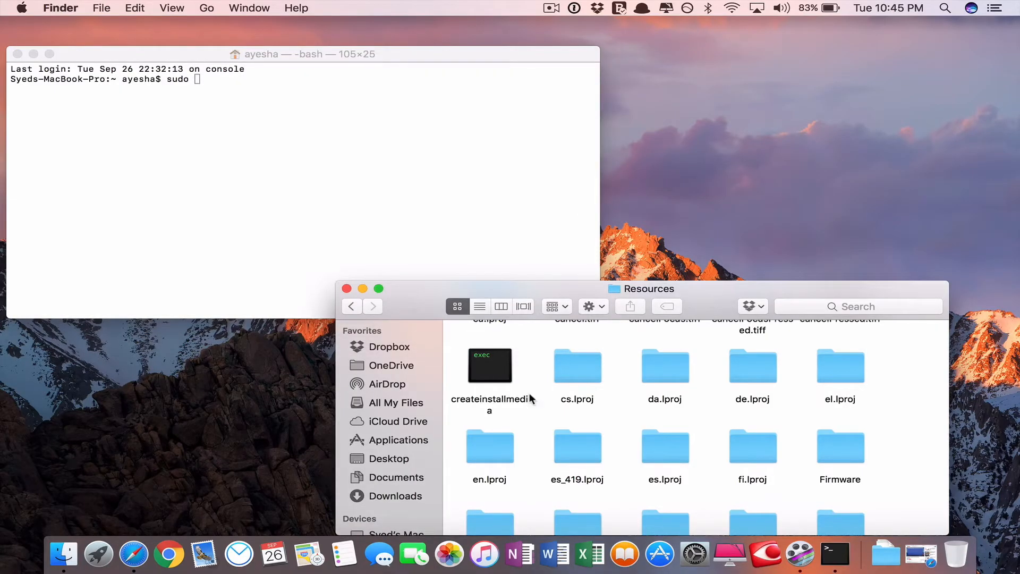
{"action": "scroll", "scroll_direction": "down", "scroll_amount": 3}
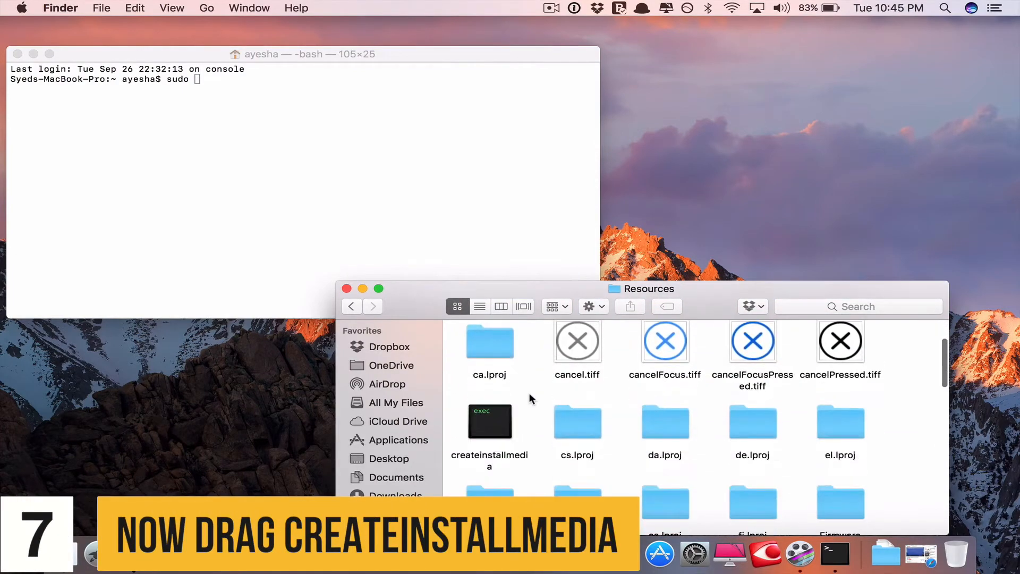
- Drop the createinstallmedia path into the sudo command and begin the --volume option
{"action": "left_click_drag", "start_coordinate": [489, 421], "coordinate": [346, 265]}
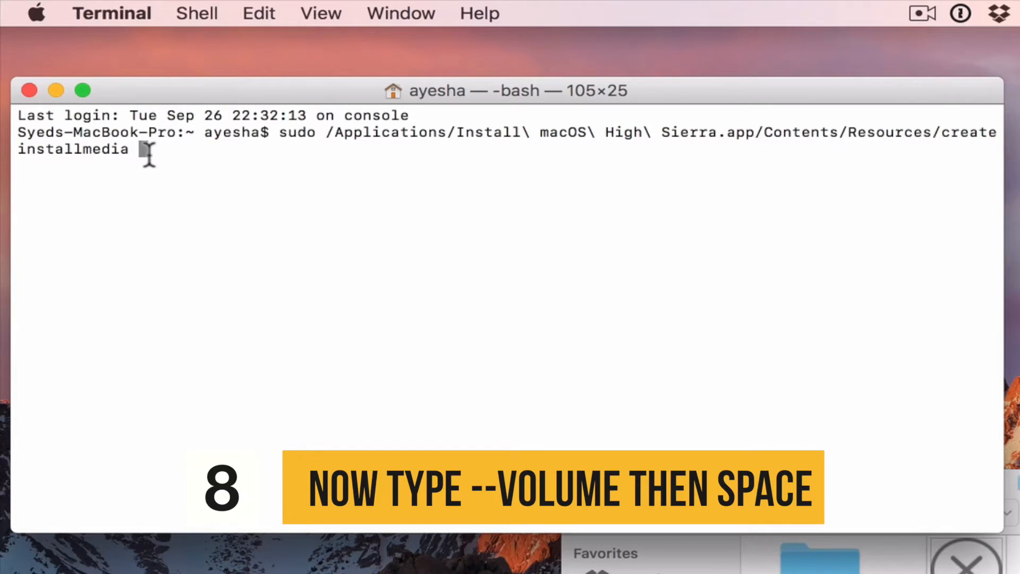
{"action": "type", "text": "--"}
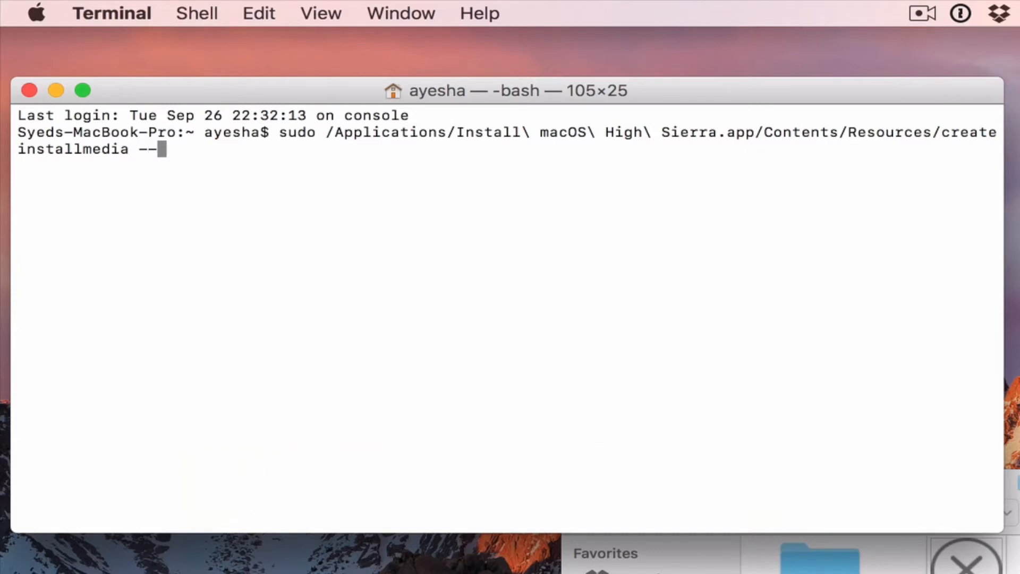
{"action": "type", "text": "volu"}
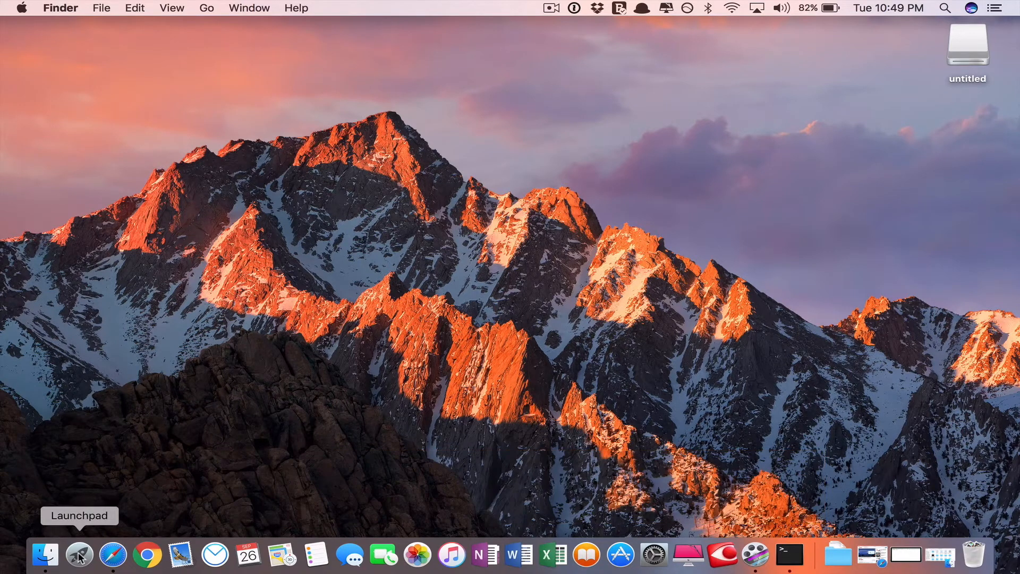
- Erase the untitled USB volume as Mac OS Extended (Journaled) in Disk Utility and close it
{"action": "left_click", "coordinate": [45, 555]}
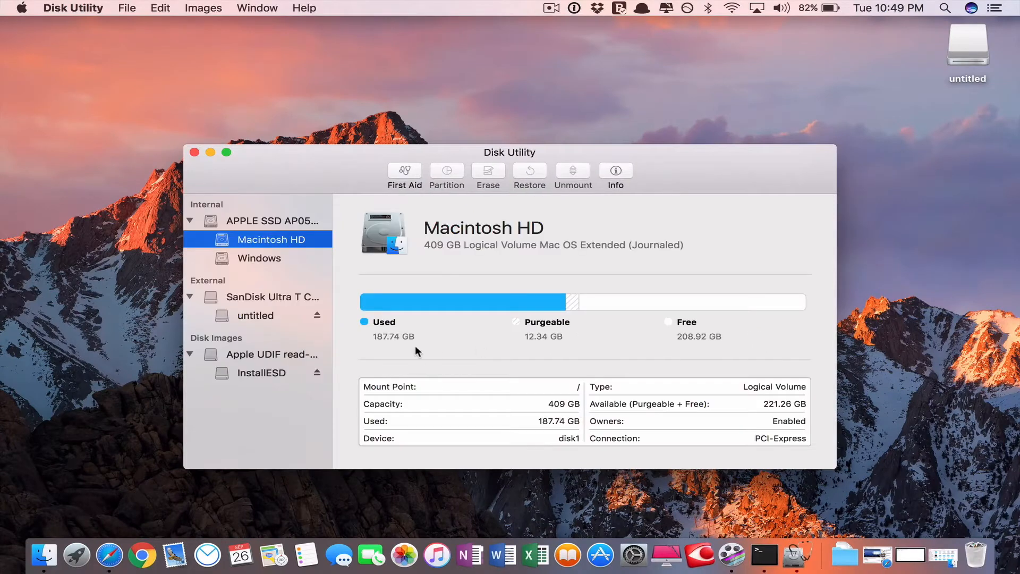
{"action": "left_click", "coordinate": [256, 315]}
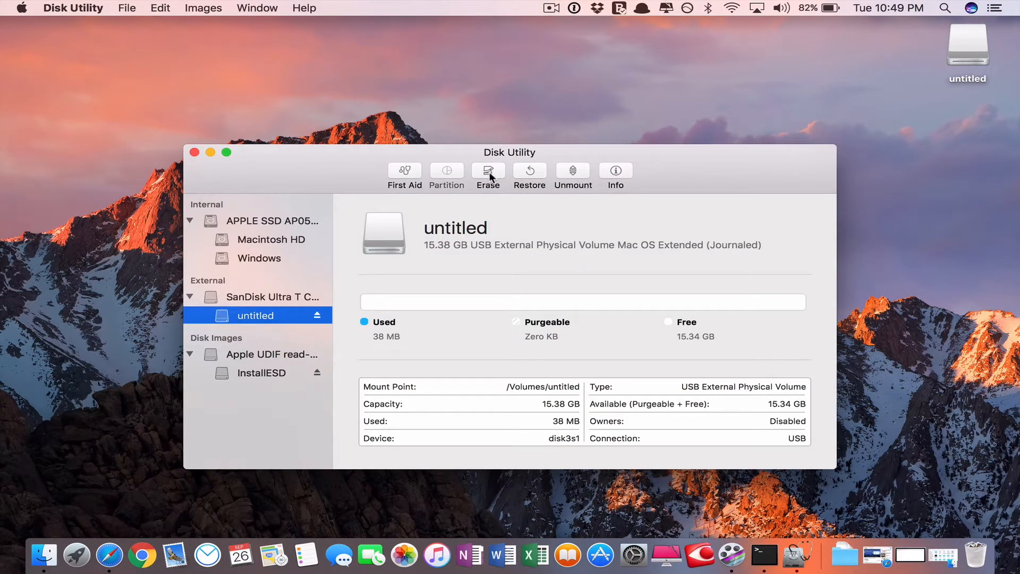
{"action": "left_click", "coordinate": [487, 174]}
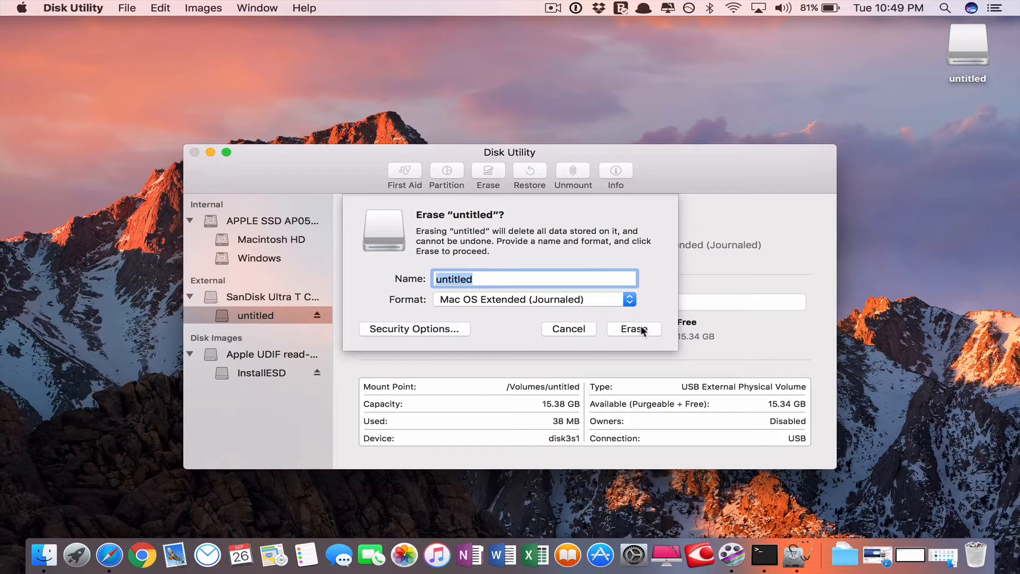
{"action": "left_click", "coordinate": [634, 328]}
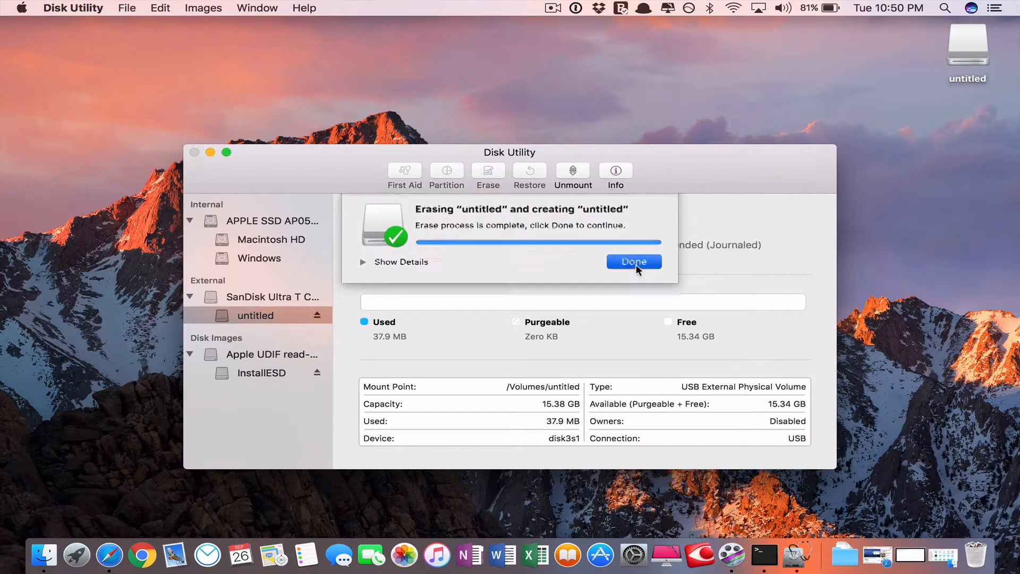
{"action": "left_click", "coordinate": [634, 261]}
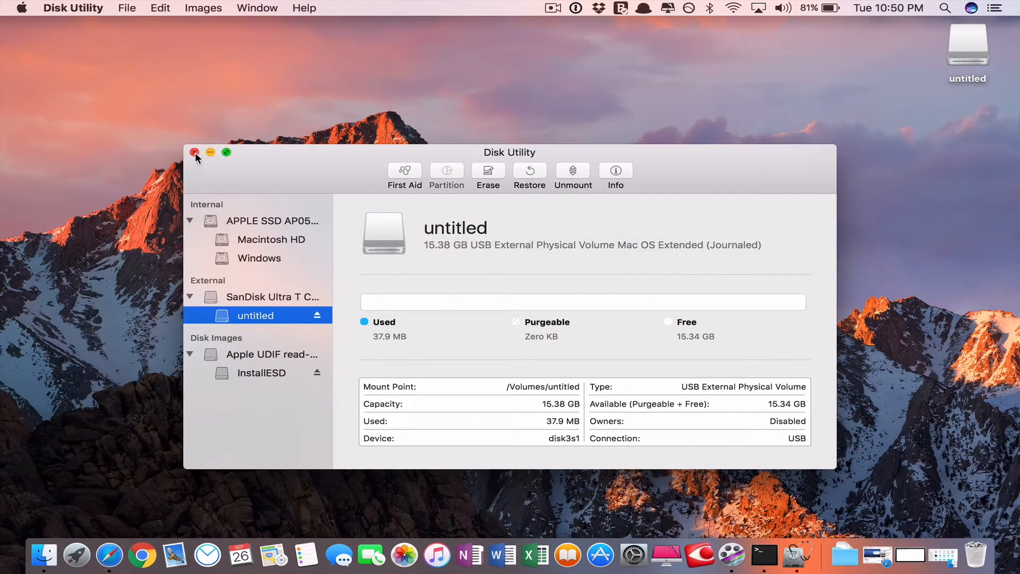
{"action": "left_click", "coordinate": [194, 152]}
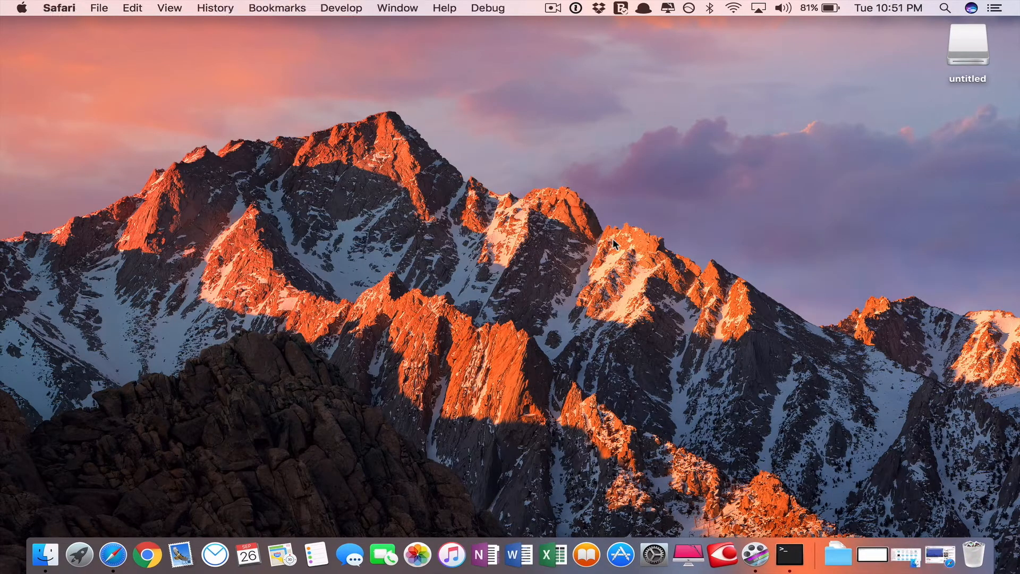
- Complete the --volume option with the untitled drive's path /Volumes/untitled
{"action": "left_click", "coordinate": [815, 555]}
{"action": "type", "text": "sudo /Applications/Install\\ macOS\\ High\\ Sierra.app/Contents/Resources/createinstallmedia --volume"}
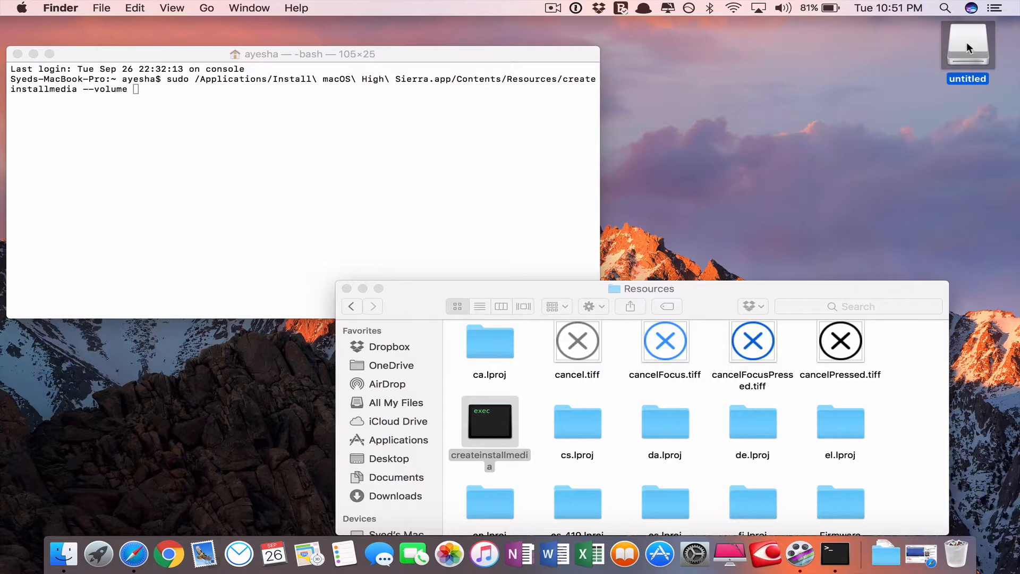
{"action": "mouse_move", "coordinate": [936, 118]}
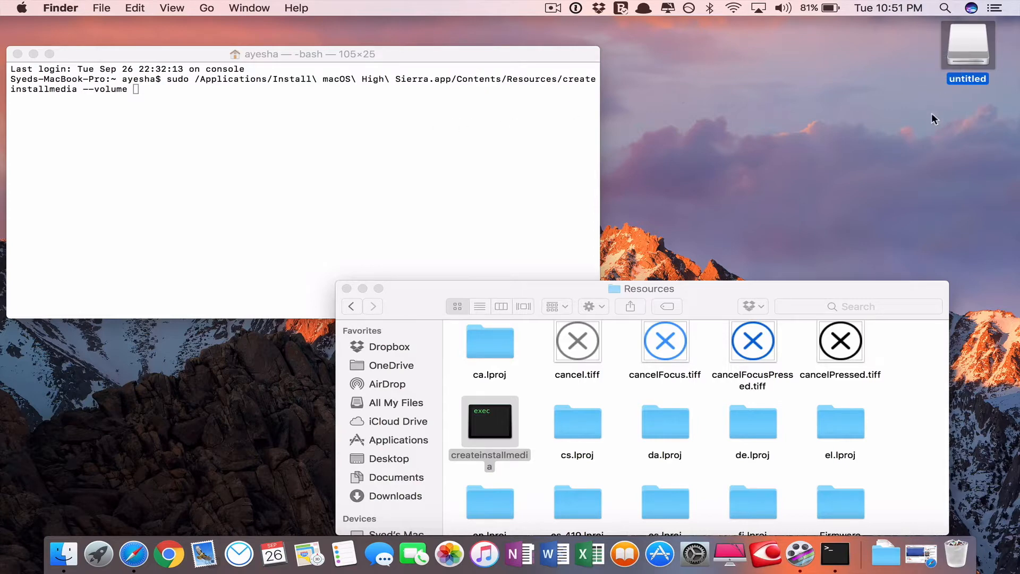
{"action": "left_click_drag", "start_coordinate": [967, 46], "coordinate": [427, 147]}
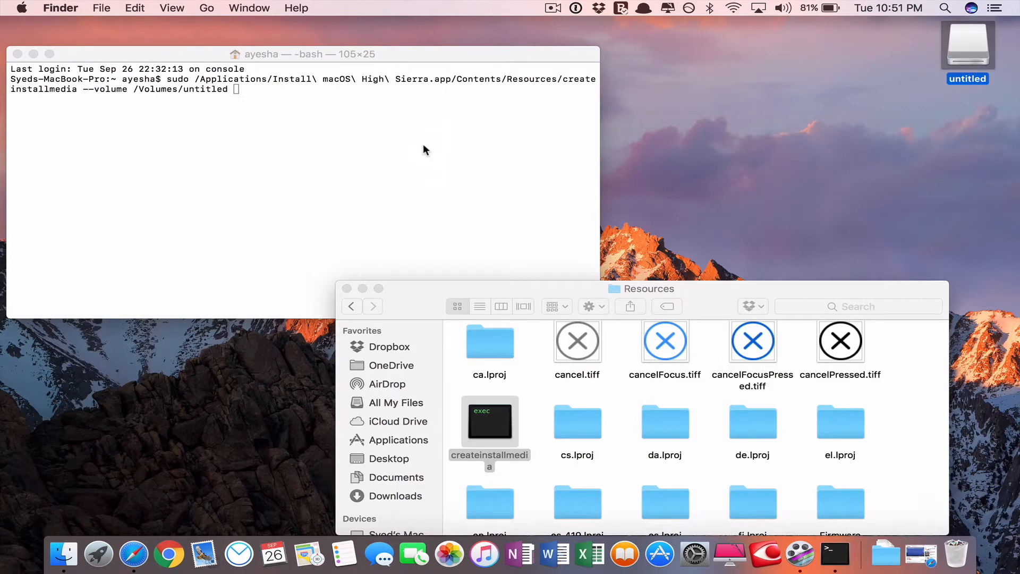
{"action": "mouse_move", "coordinate": [495, 5]}
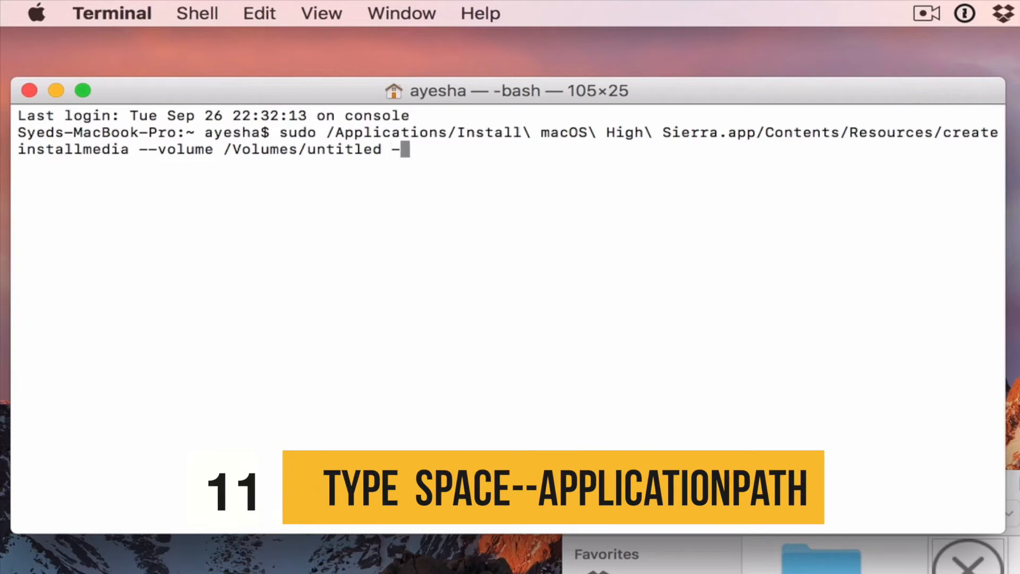
- Append the --applicationpath option to the createinstallmedia command
{"action": "type", "text": "-app"}
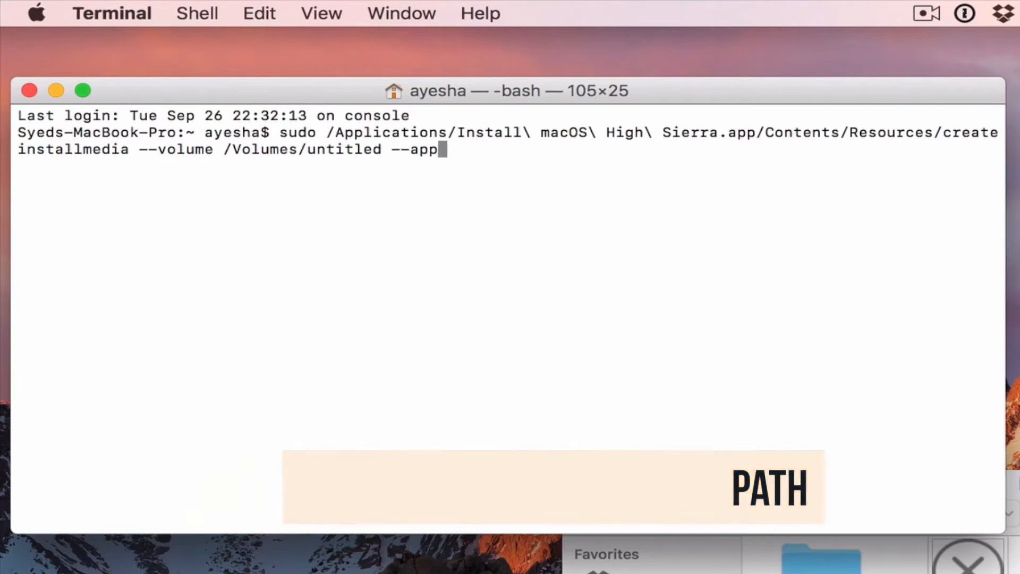
{"action": "type", "text": "lica"}
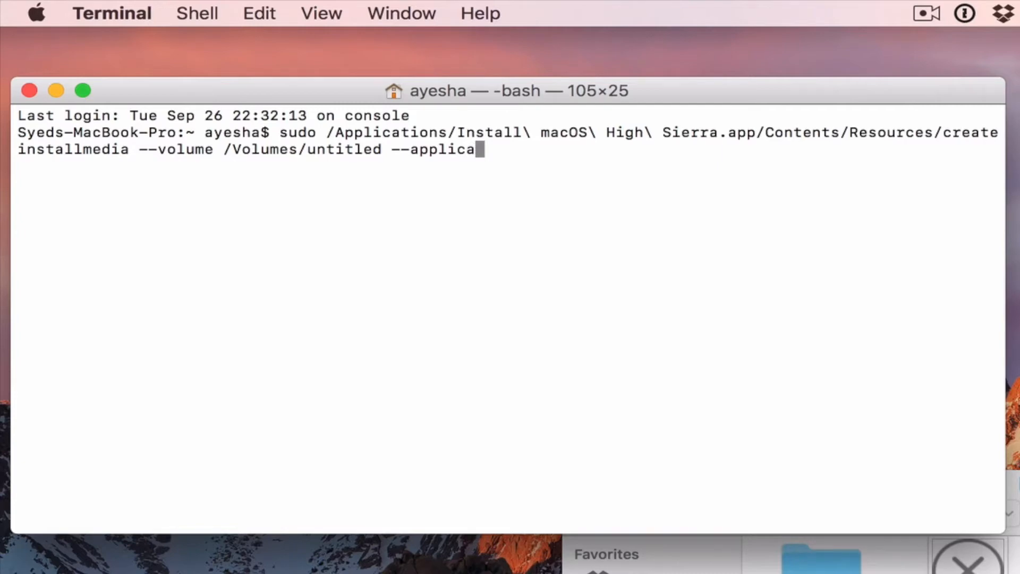
{"action": "type", "text": "tion"}
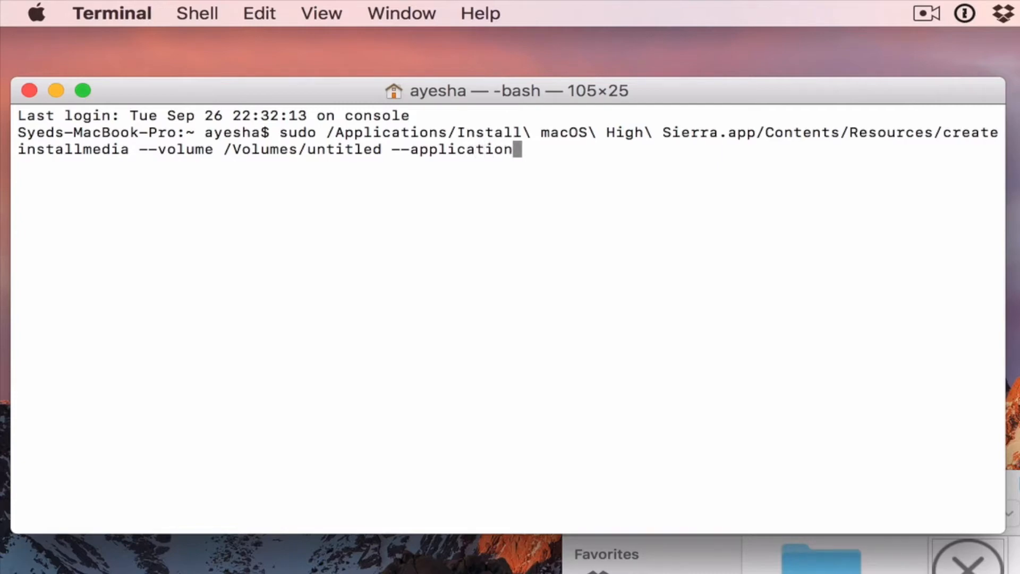
{"action": "type", "text": "path"}
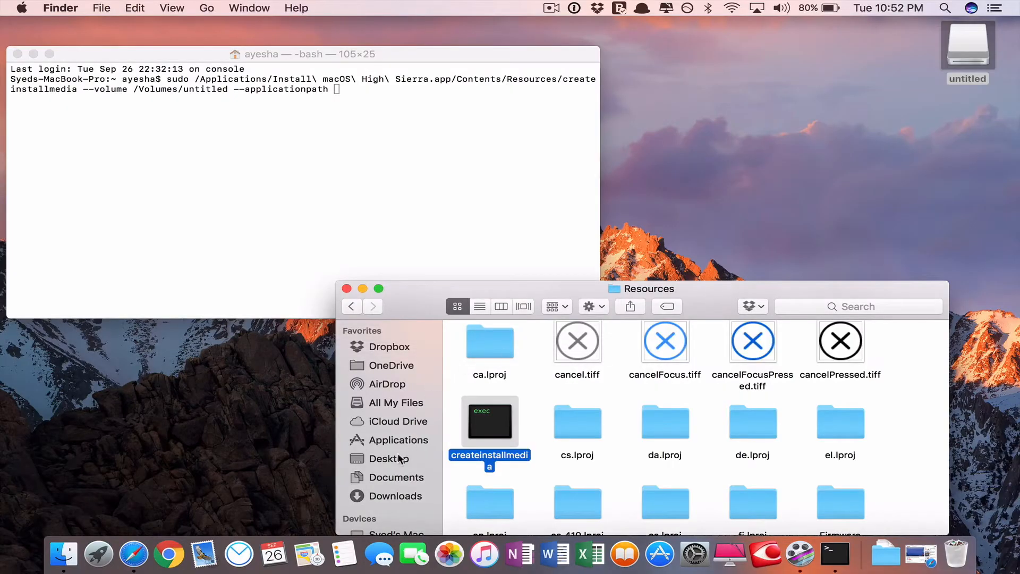
- Drag Install macOS High Sierra.app from Applications into Terminal to fill the --applicationpath value
{"action": "left_click", "coordinate": [398, 440]}
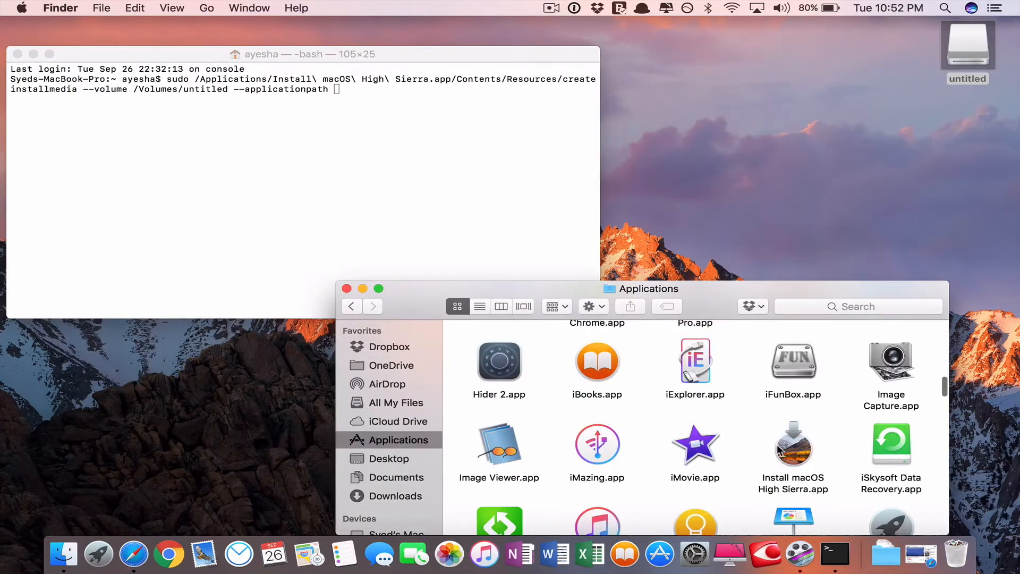
{"action": "left_click", "coordinate": [793, 447]}
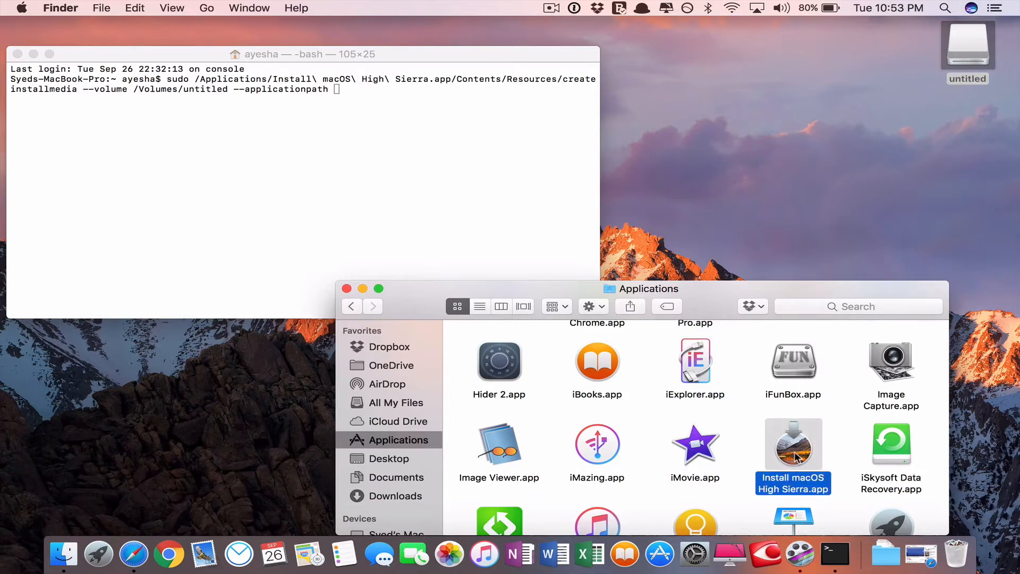
{"action": "left_click", "coordinate": [793, 444]}
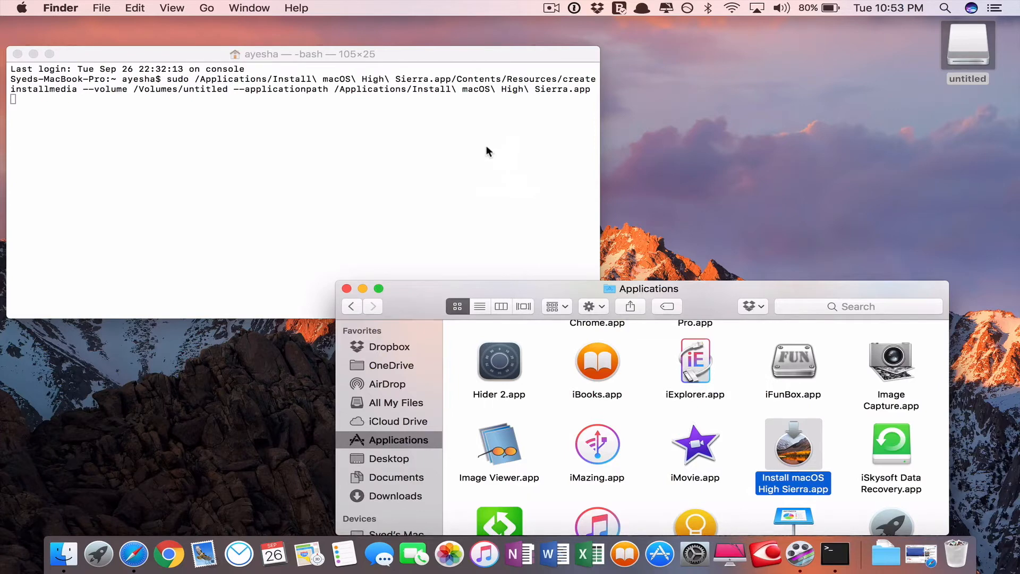
{"action": "mouse_move", "coordinate": [283, 198]}
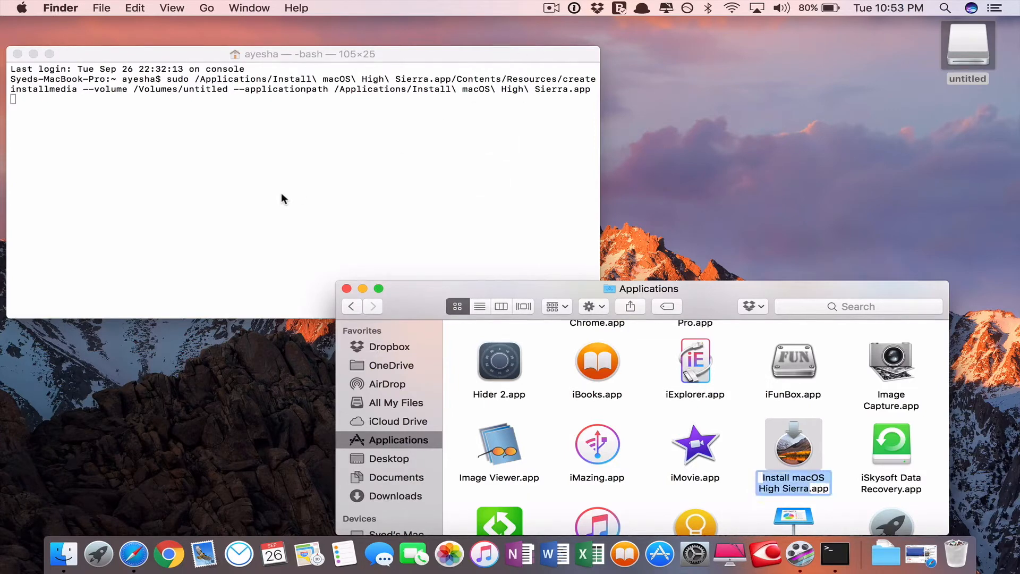
{"action": "left_click", "coordinate": [294, 196]}
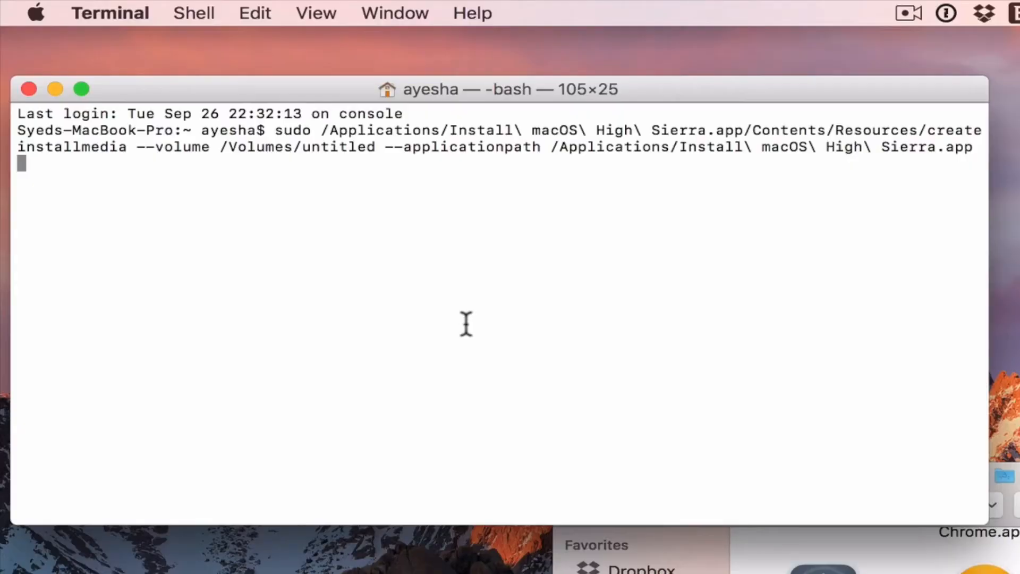
- Run the createinstallmedia command and answer Y to erase /Volumes/untitled
{"action": "key", "text": "Return"}
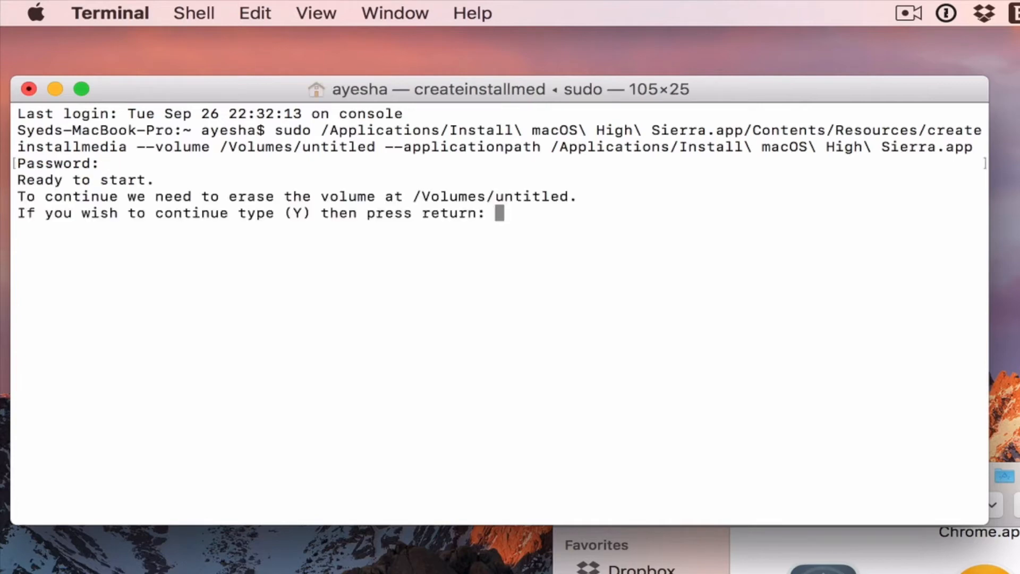
{"action": "type", "text": "y"}
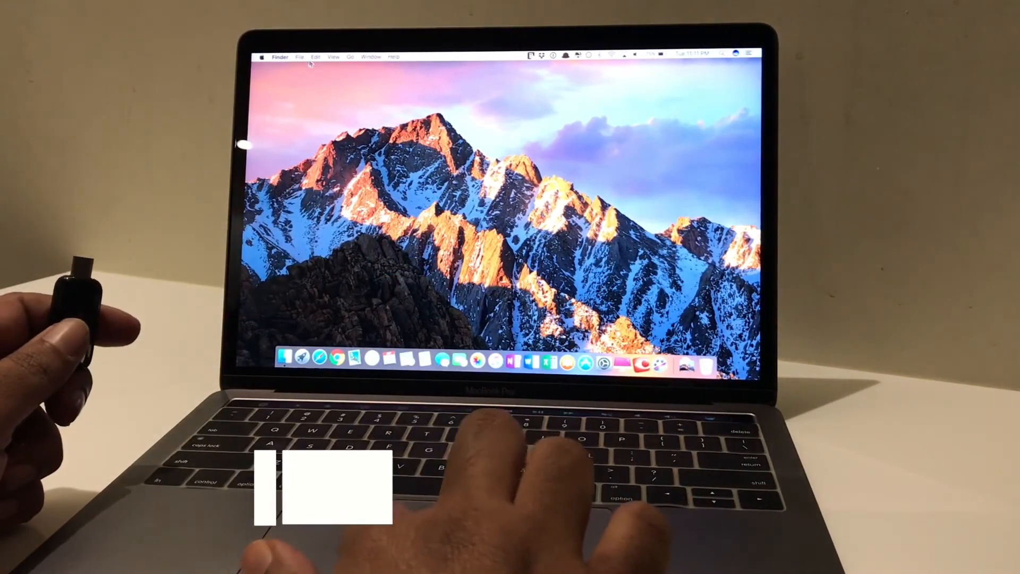
- Shut down via the Apple menu, then boot from Install macOS High Sierra in the startup picker
{"action": "left_click", "coordinate": [261, 57]}
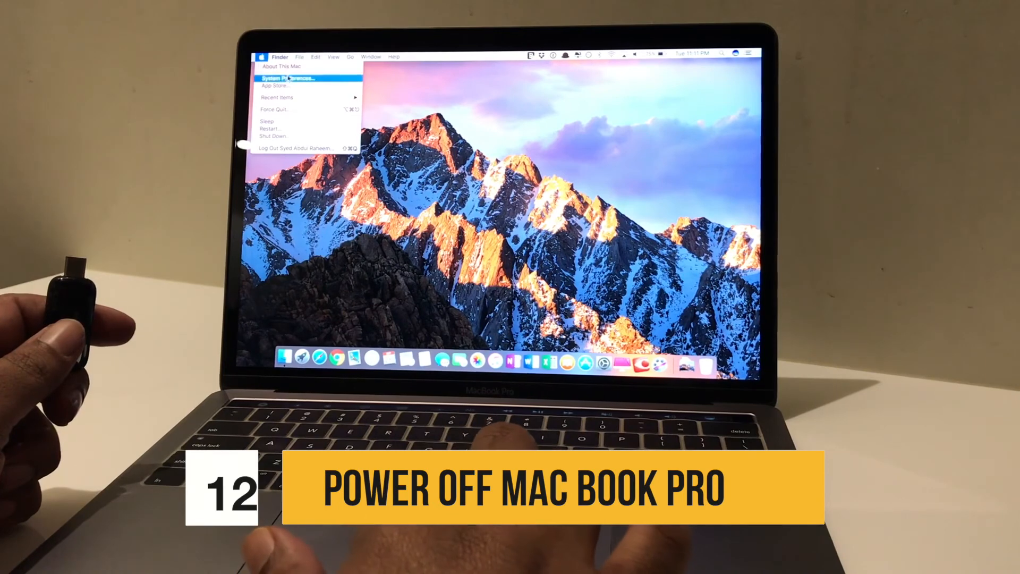
{"action": "mouse_move", "coordinate": [291, 137]}
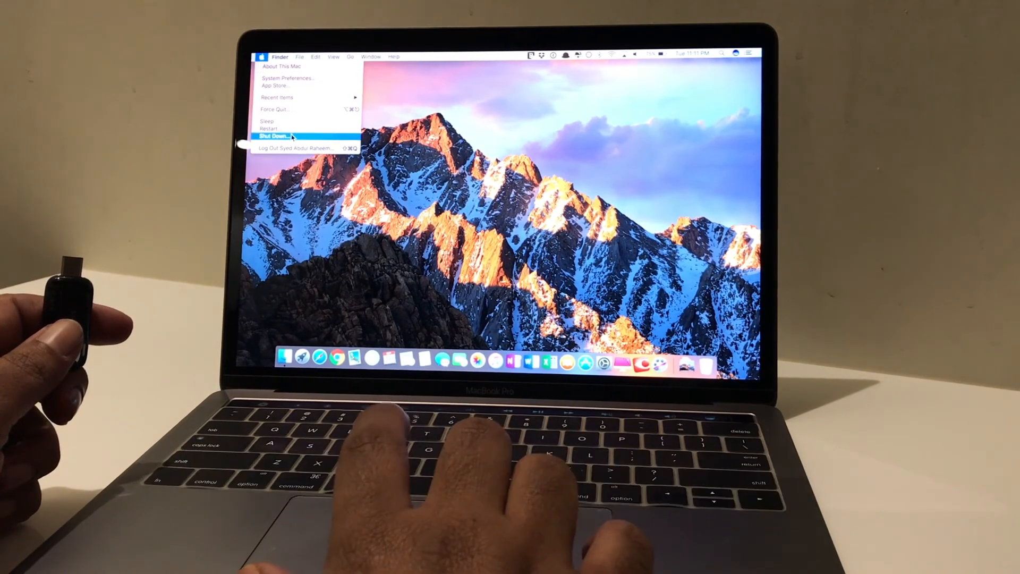
{"action": "left_click", "coordinate": [275, 136]}
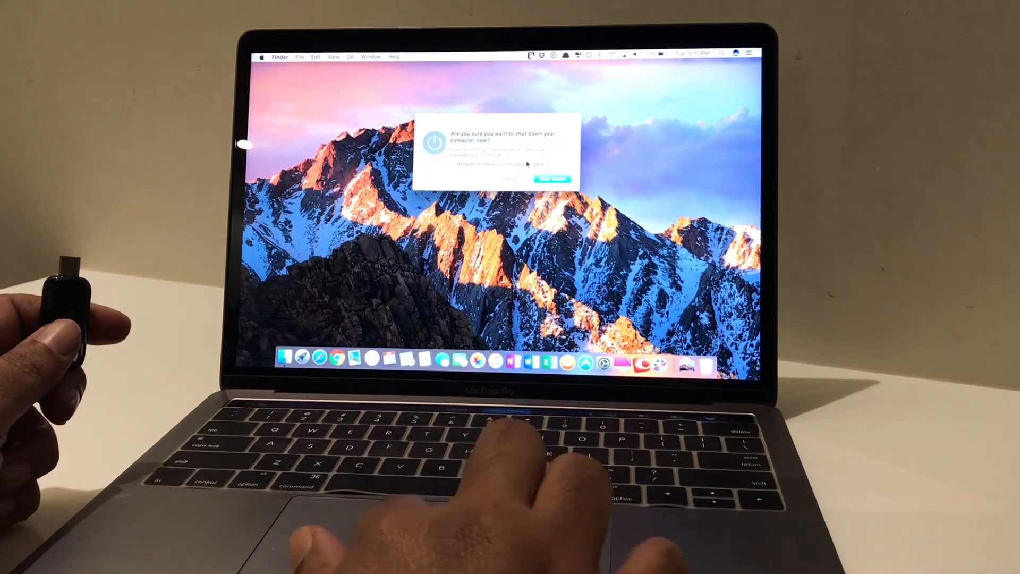
{"action": "left_click", "coordinate": [552, 178]}
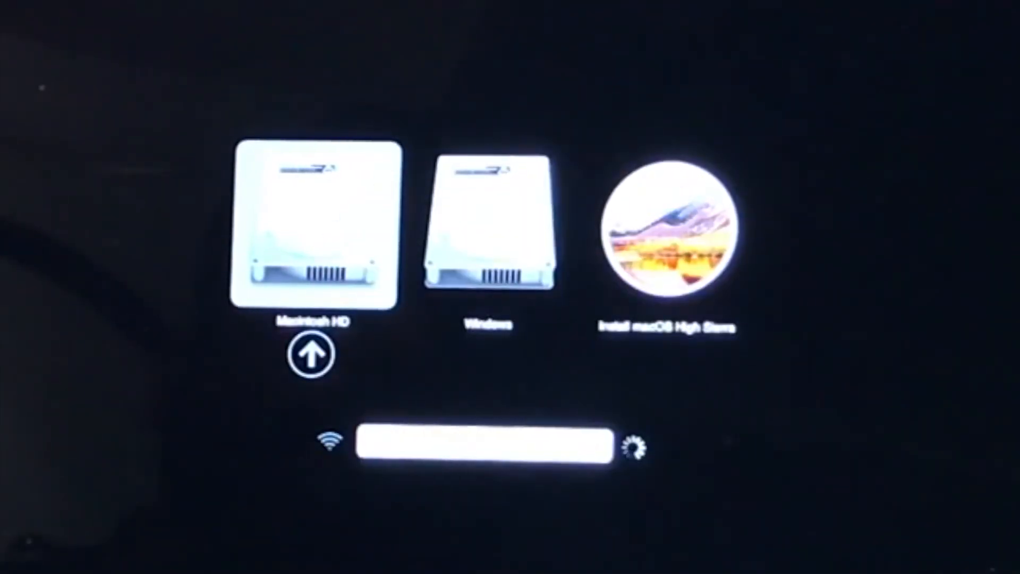
{"action": "left_click", "coordinate": [665, 234]}
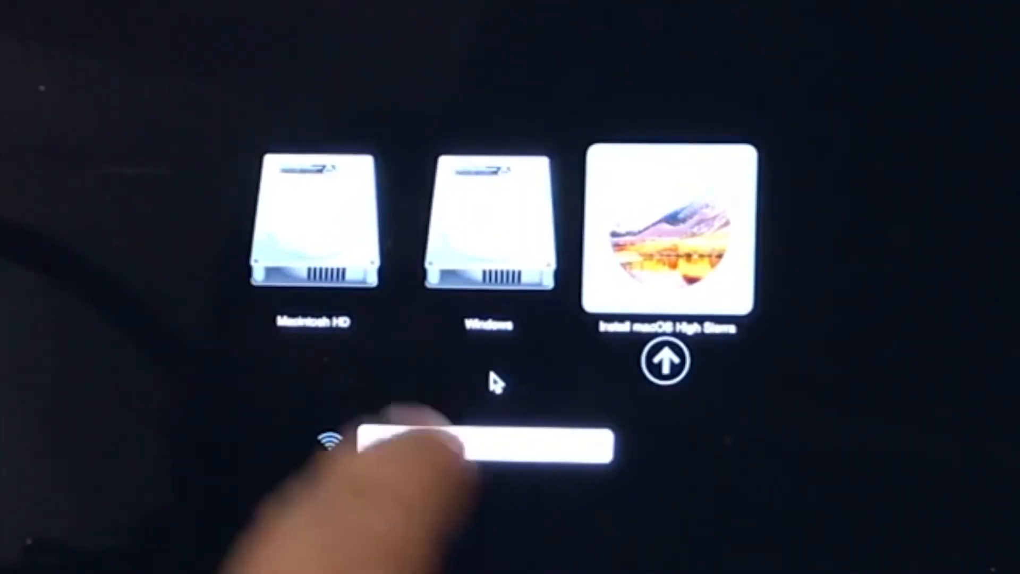